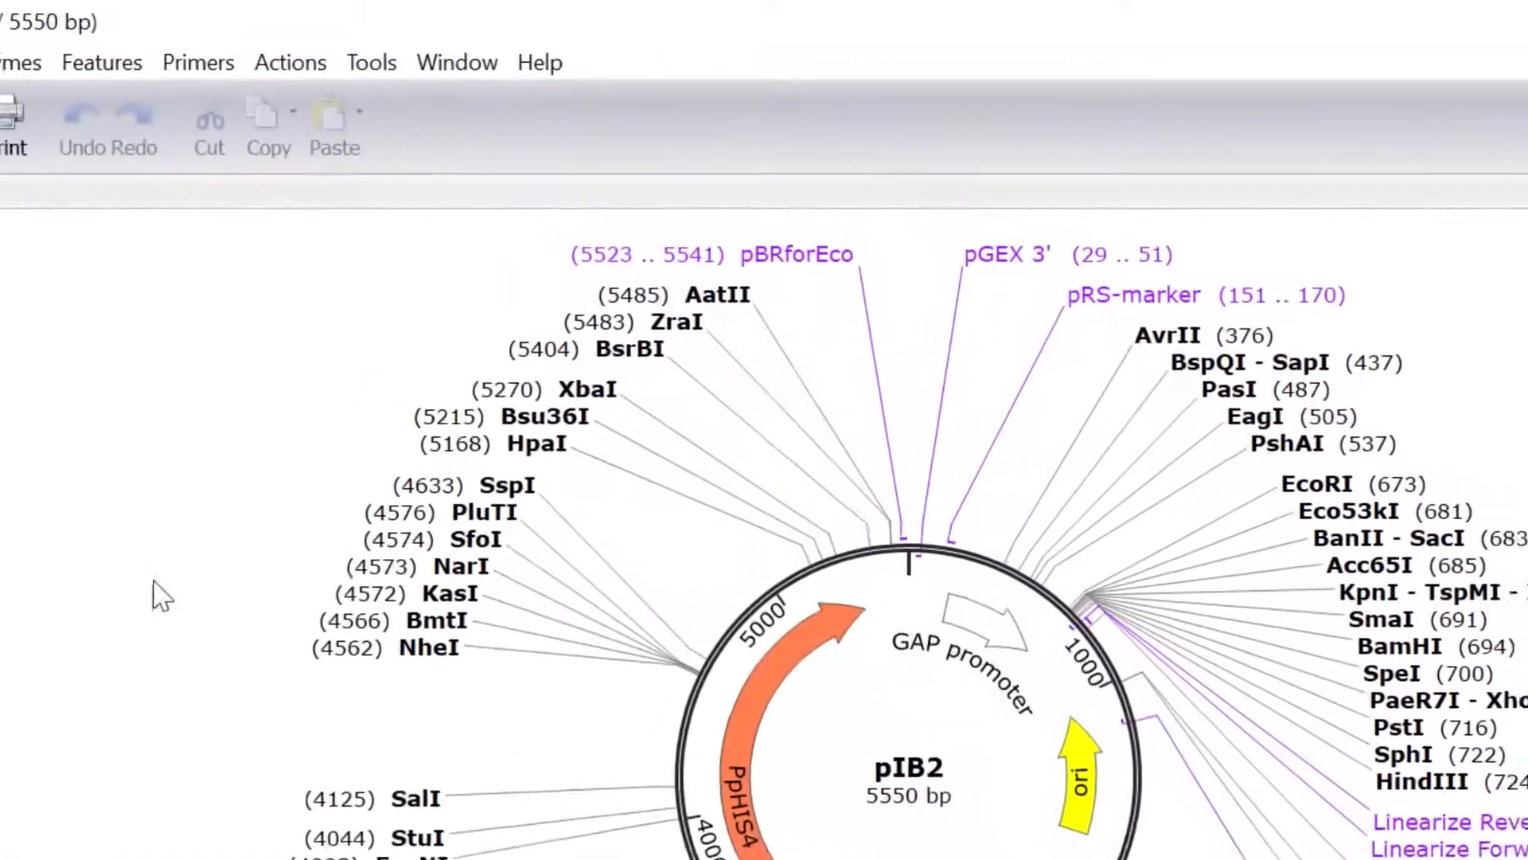
Start an In-Fusion multiple-fragment cloning from the Actions menu with pIB2.dna as vector.
{"action": "left_click", "coordinate": [286, 62]}
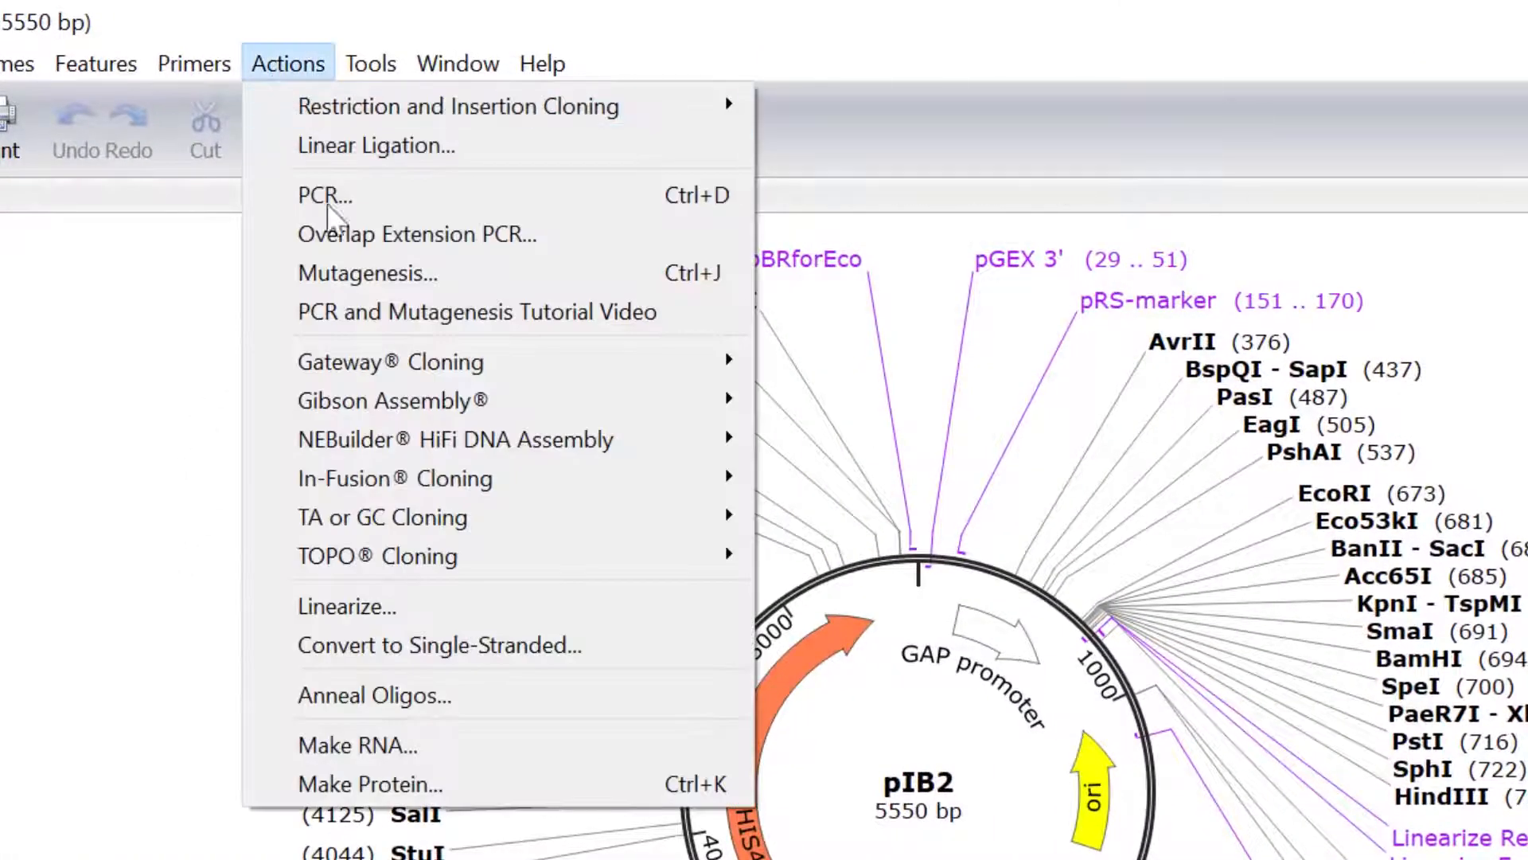
{"action": "mouse_move", "coordinate": [393, 477]}
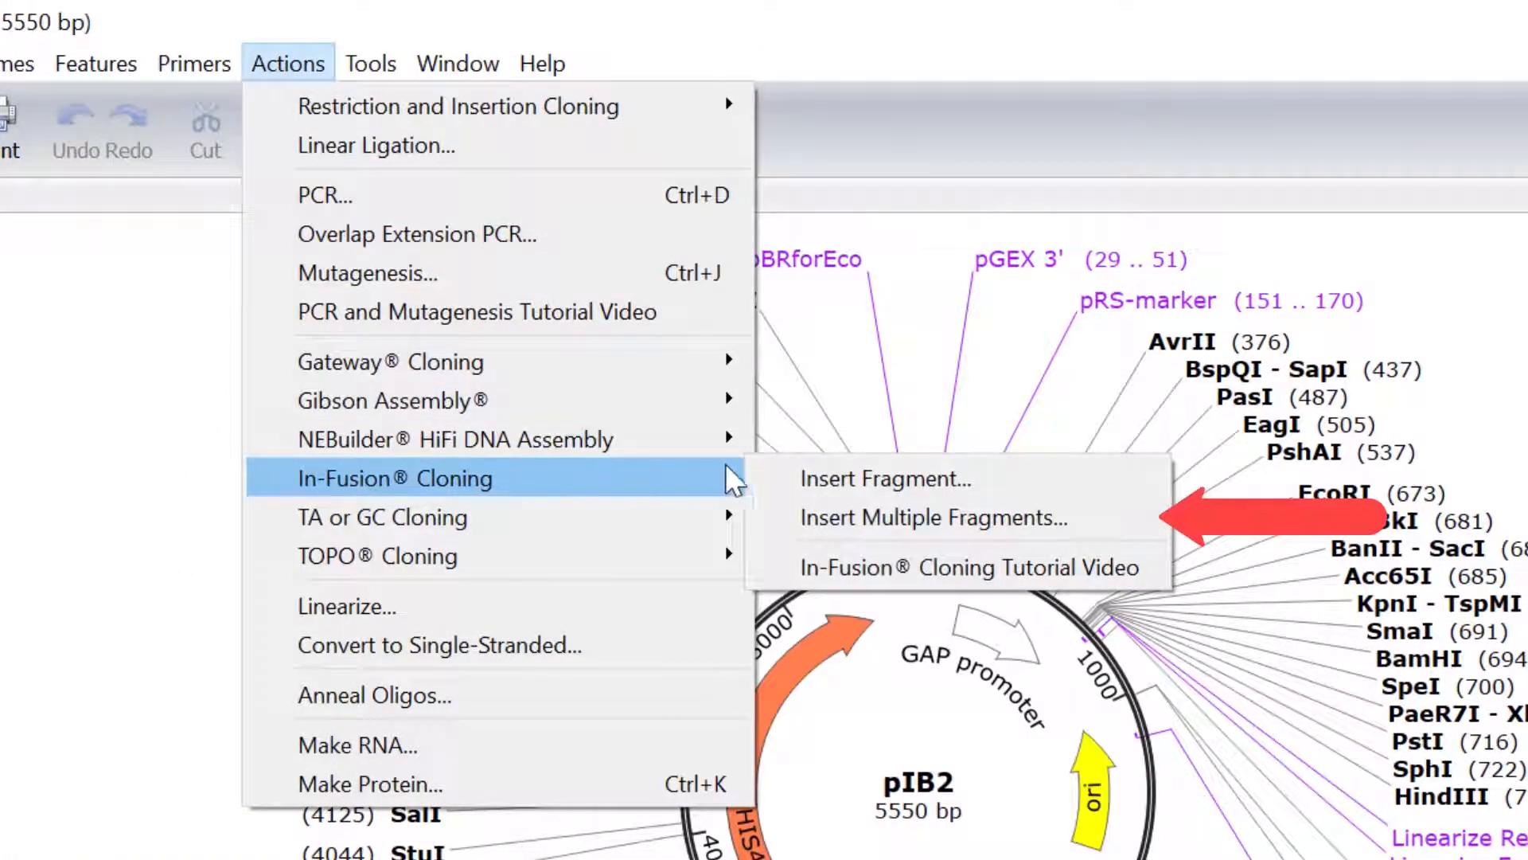
{"action": "left_click", "coordinate": [928, 518]}
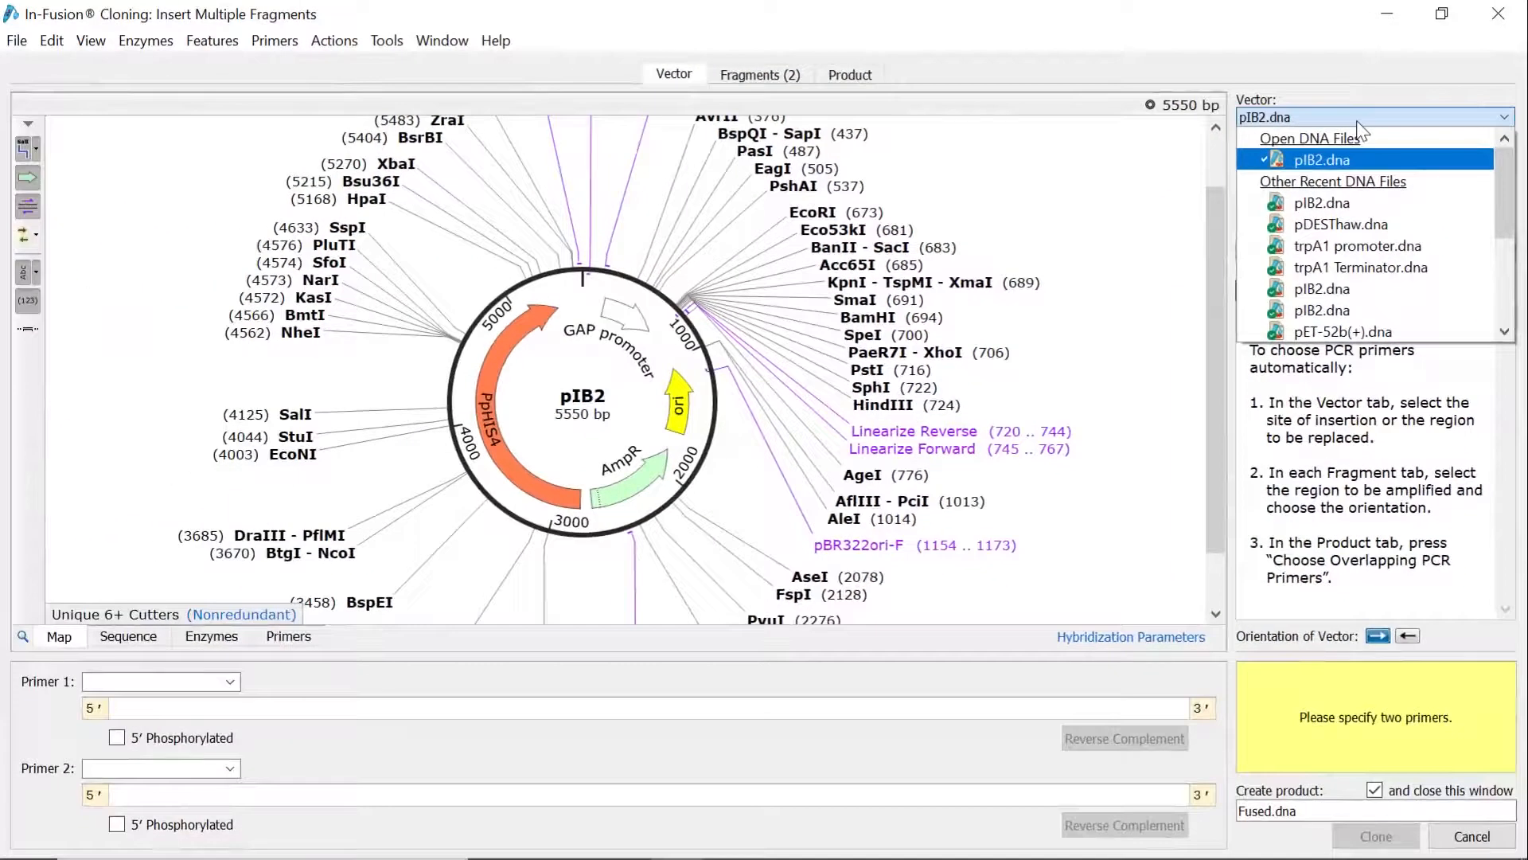
Try linearizing pIB2 by PCR at the SphI (722) site, amplified region 745..744.
{"action": "left_click", "coordinate": [1322, 159]}
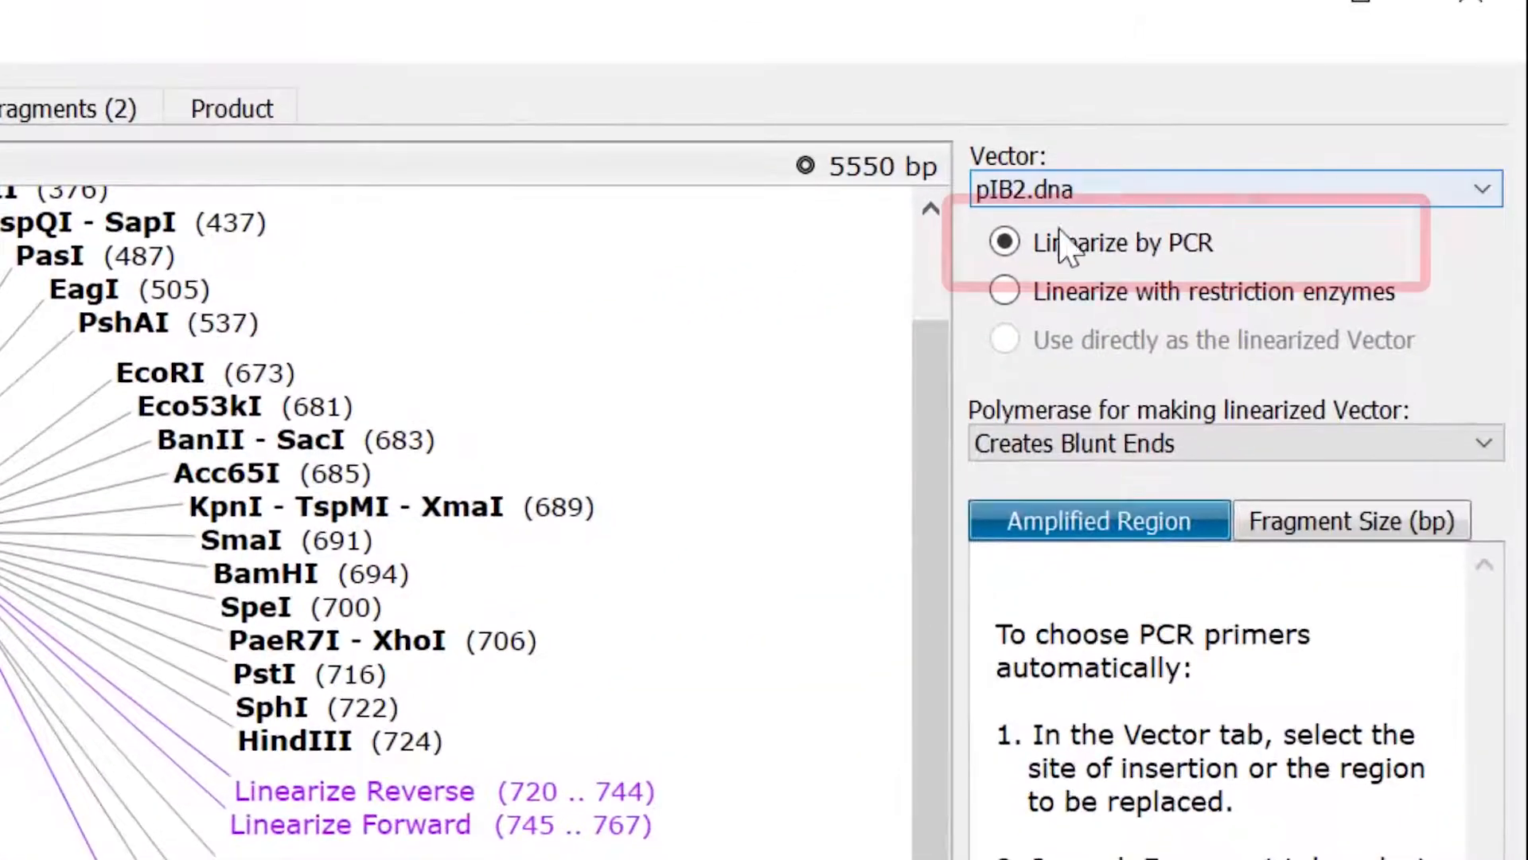
{"action": "left_click", "coordinate": [1004, 242]}
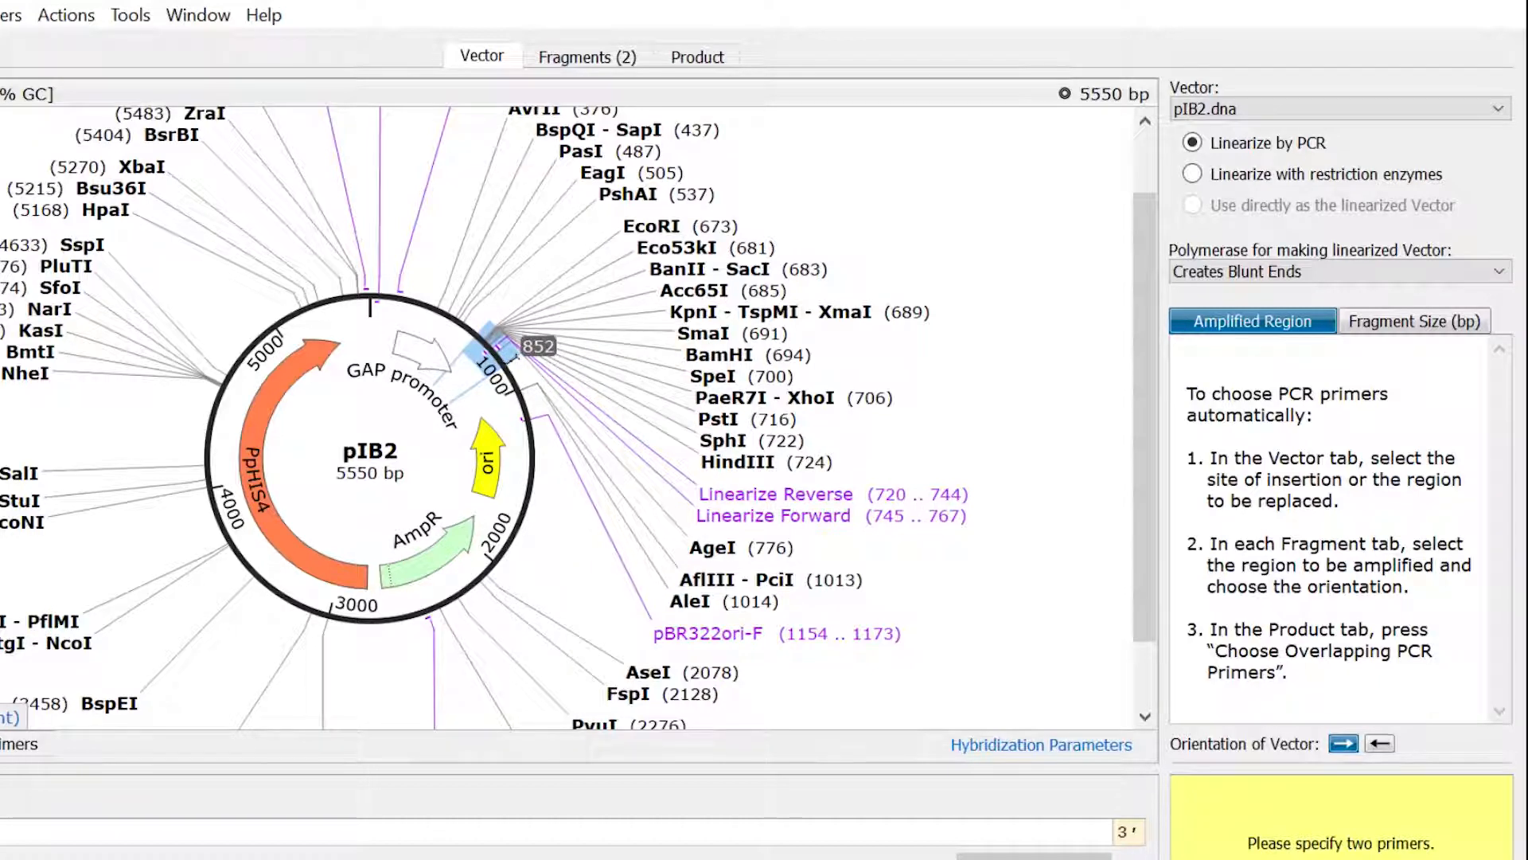
{"action": "left_click", "coordinate": [720, 441]}
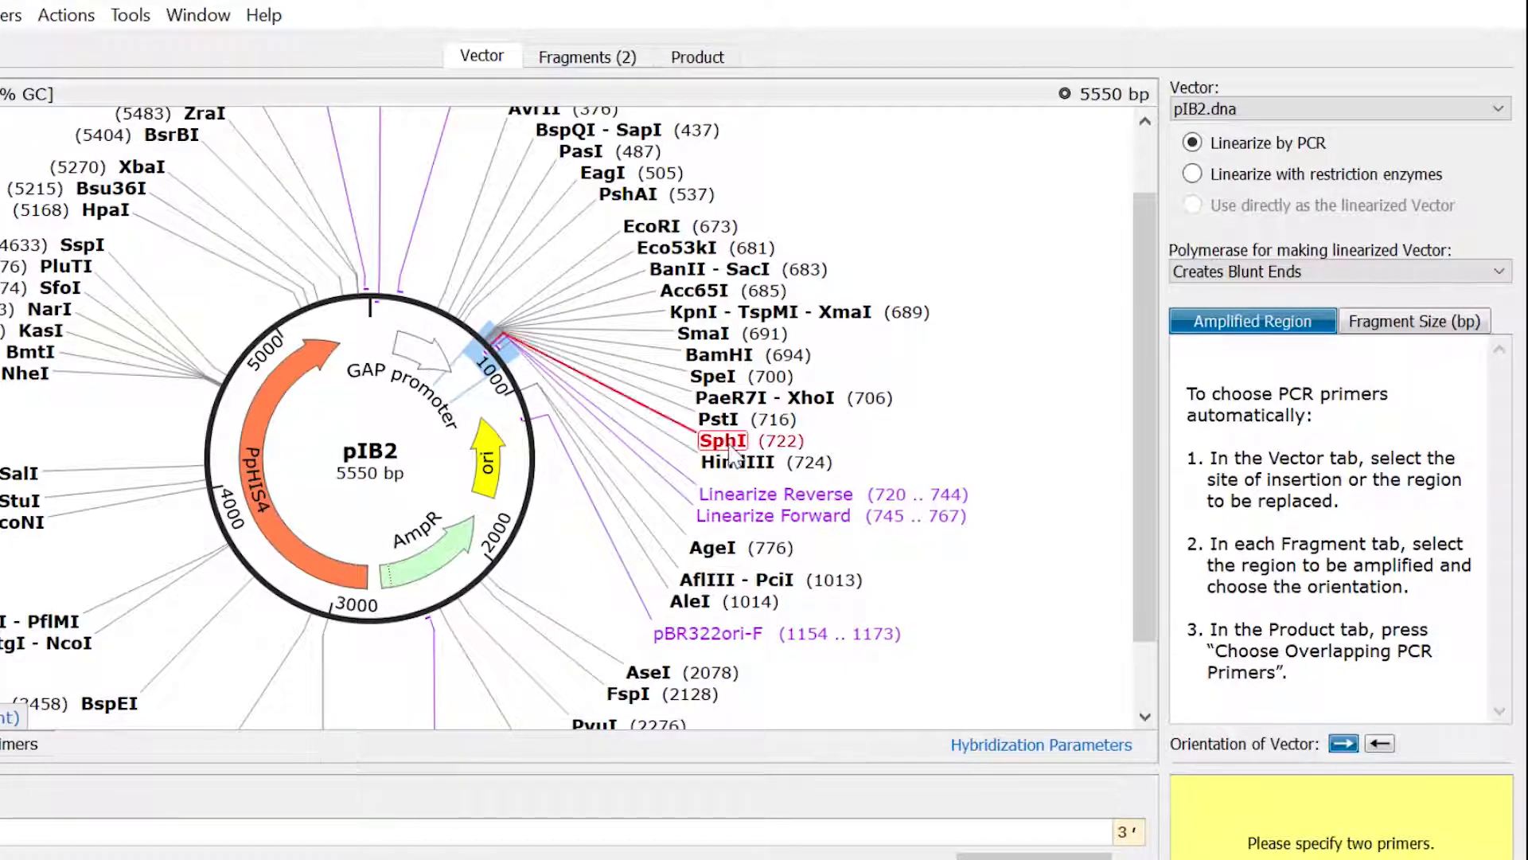
{"action": "left_click", "coordinate": [775, 493]}
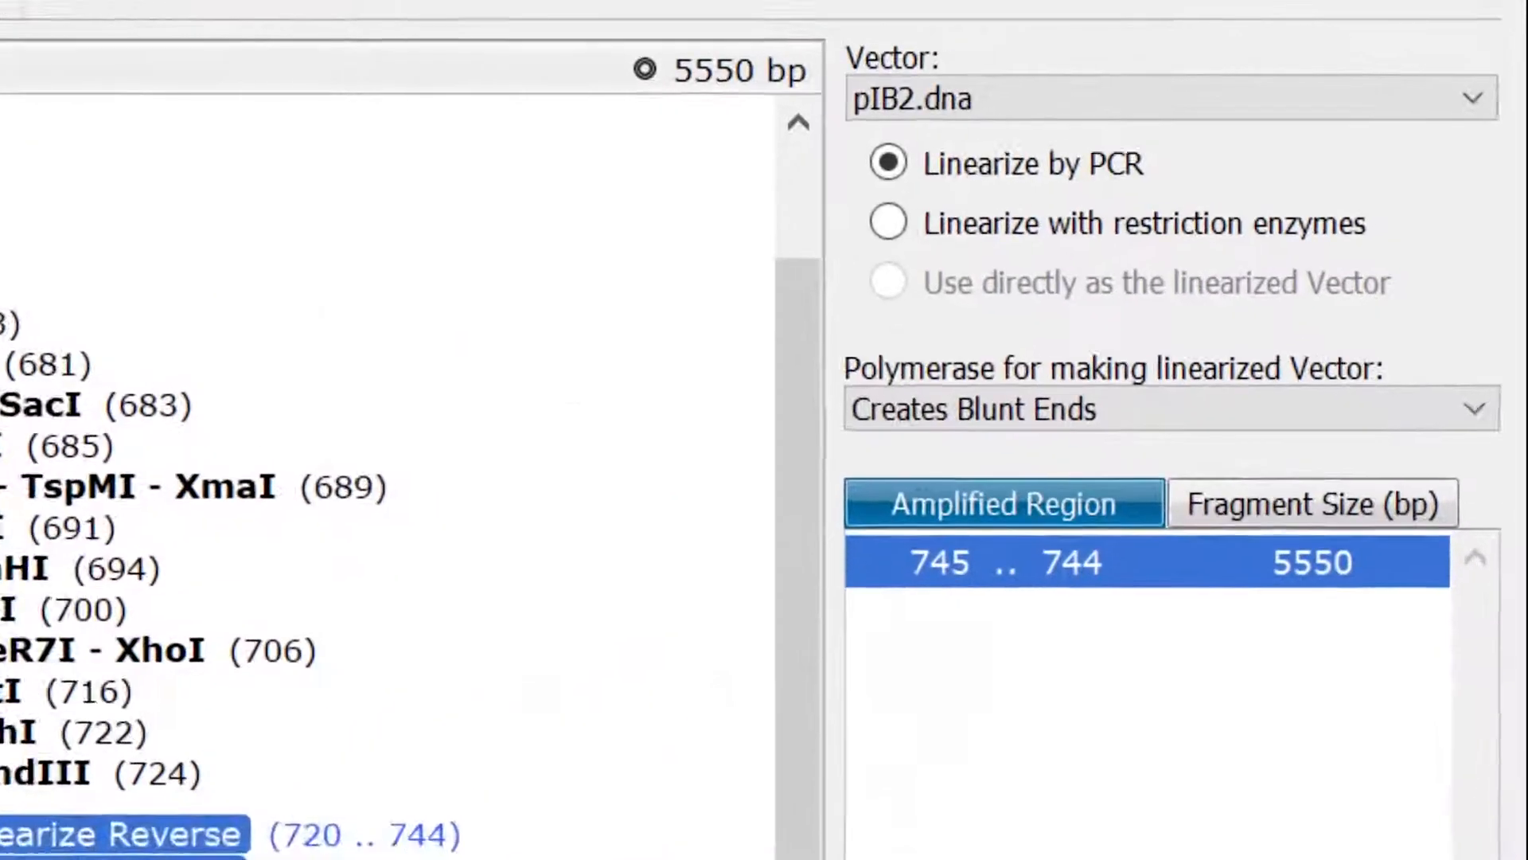
{"action": "left_click", "coordinate": [860, 228]}
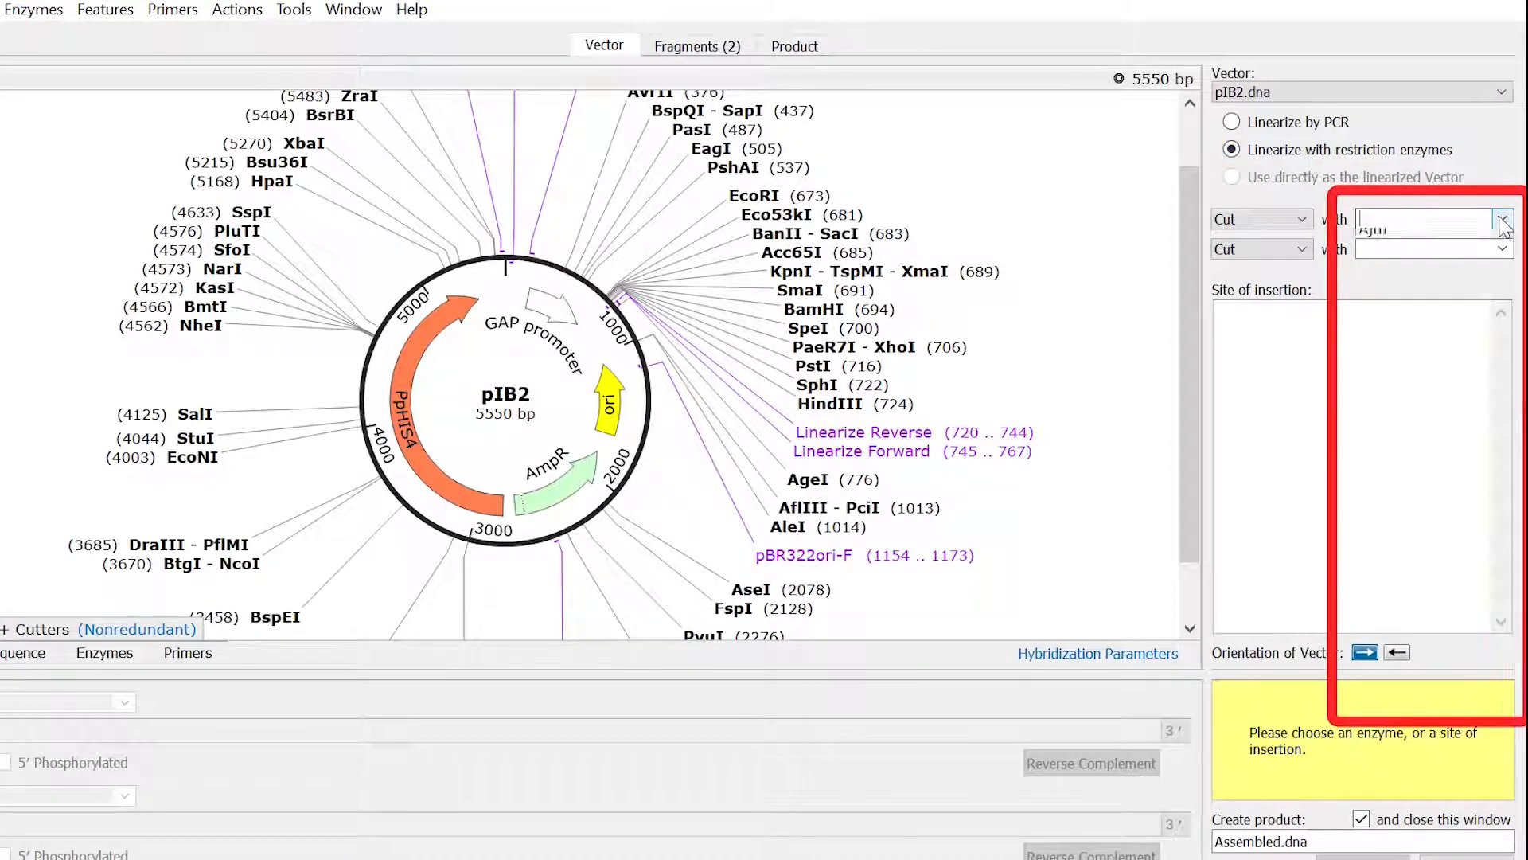
Linearize pIB2 with restriction enzymes instead, cutting at KpnI (689) and SpeI.
{"action": "left_click", "coordinate": [1501, 218]}
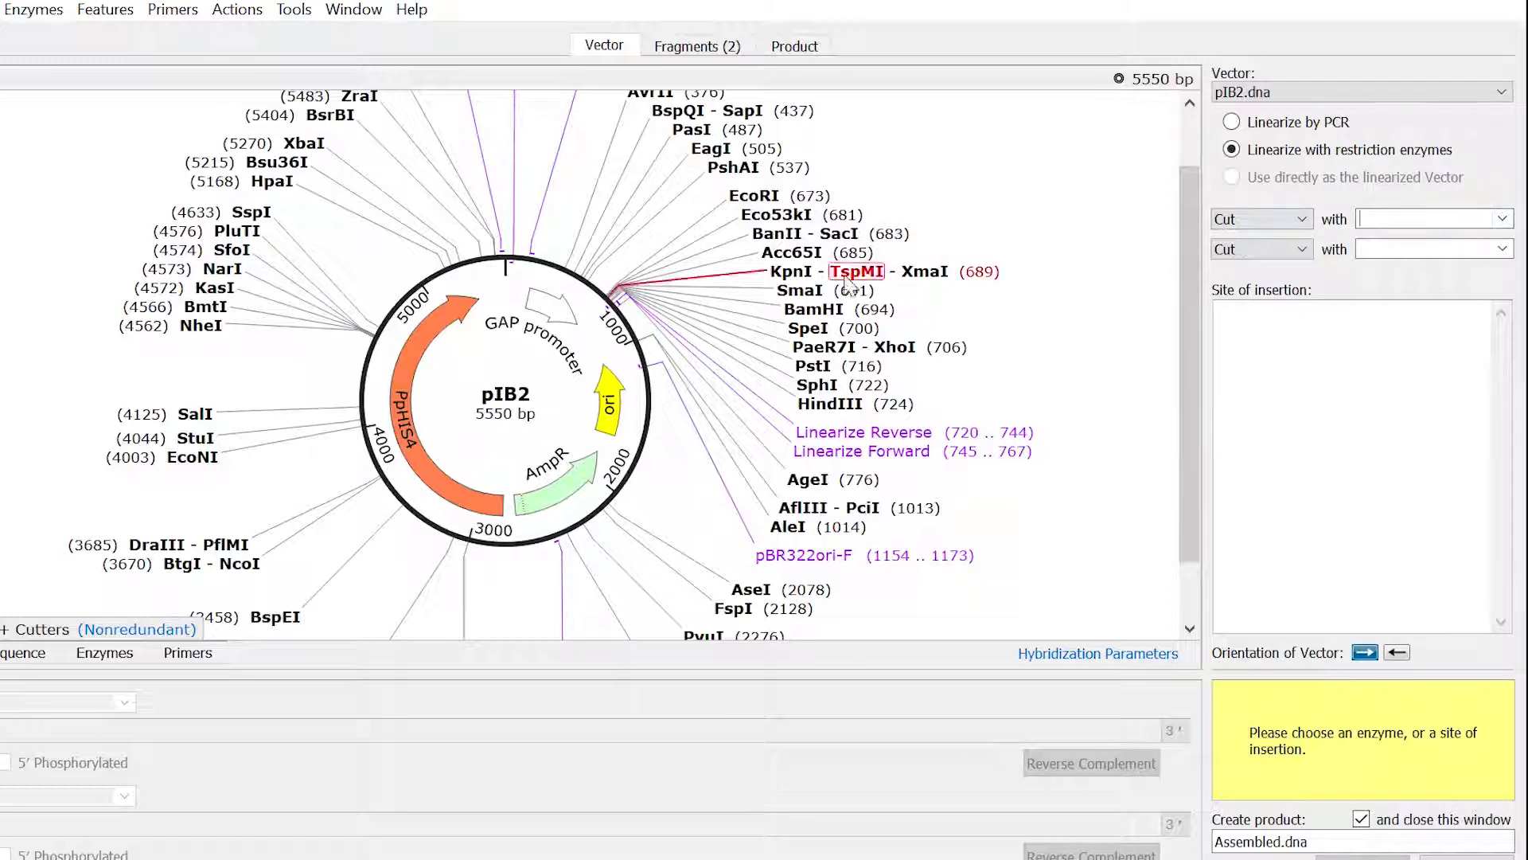
{"action": "left_click", "coordinate": [808, 328]}
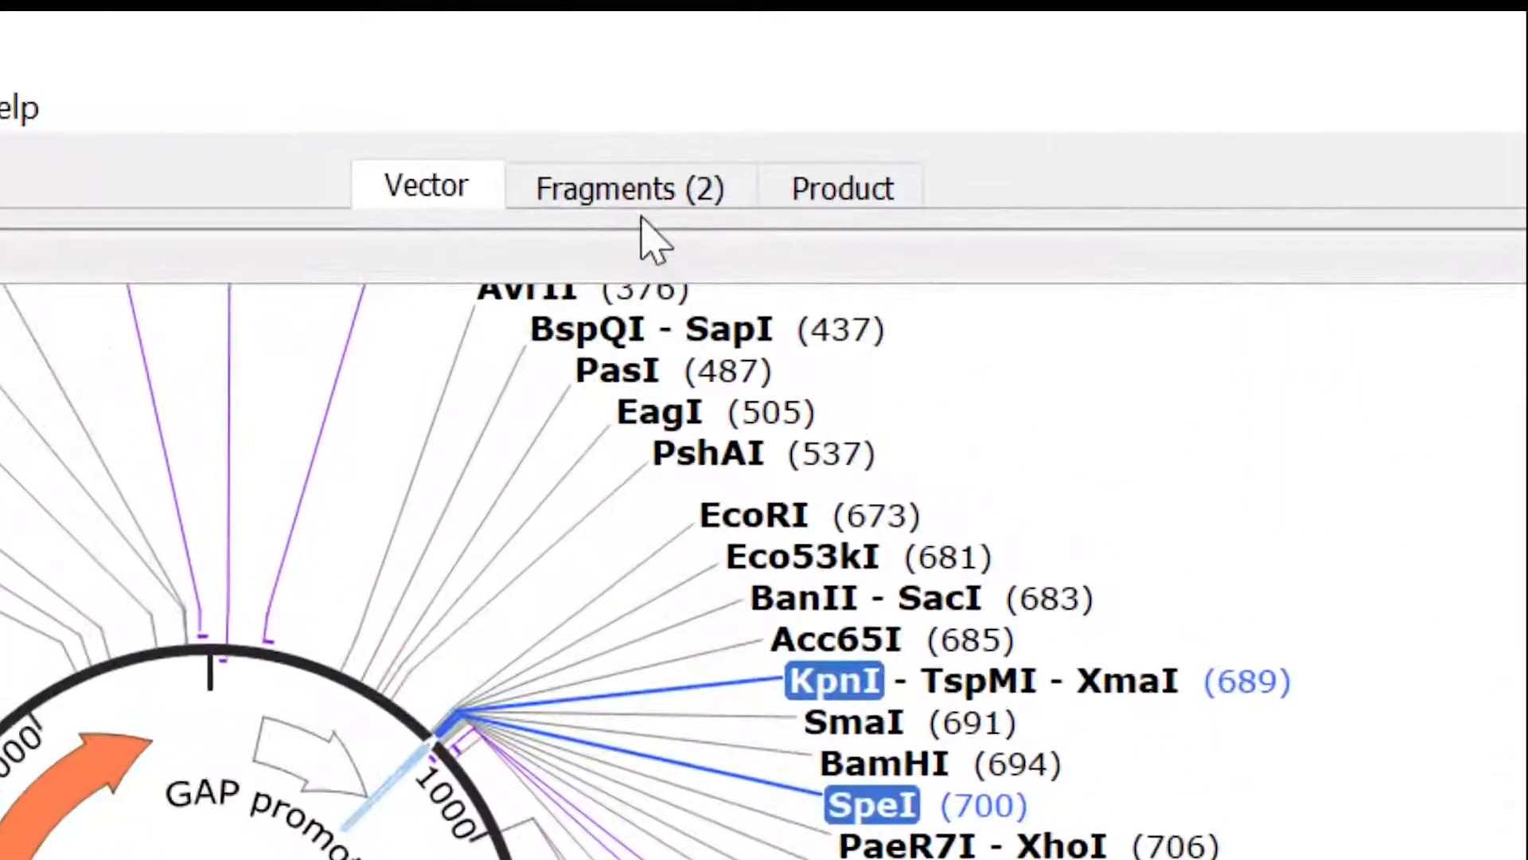
{"action": "left_click", "coordinate": [629, 188]}
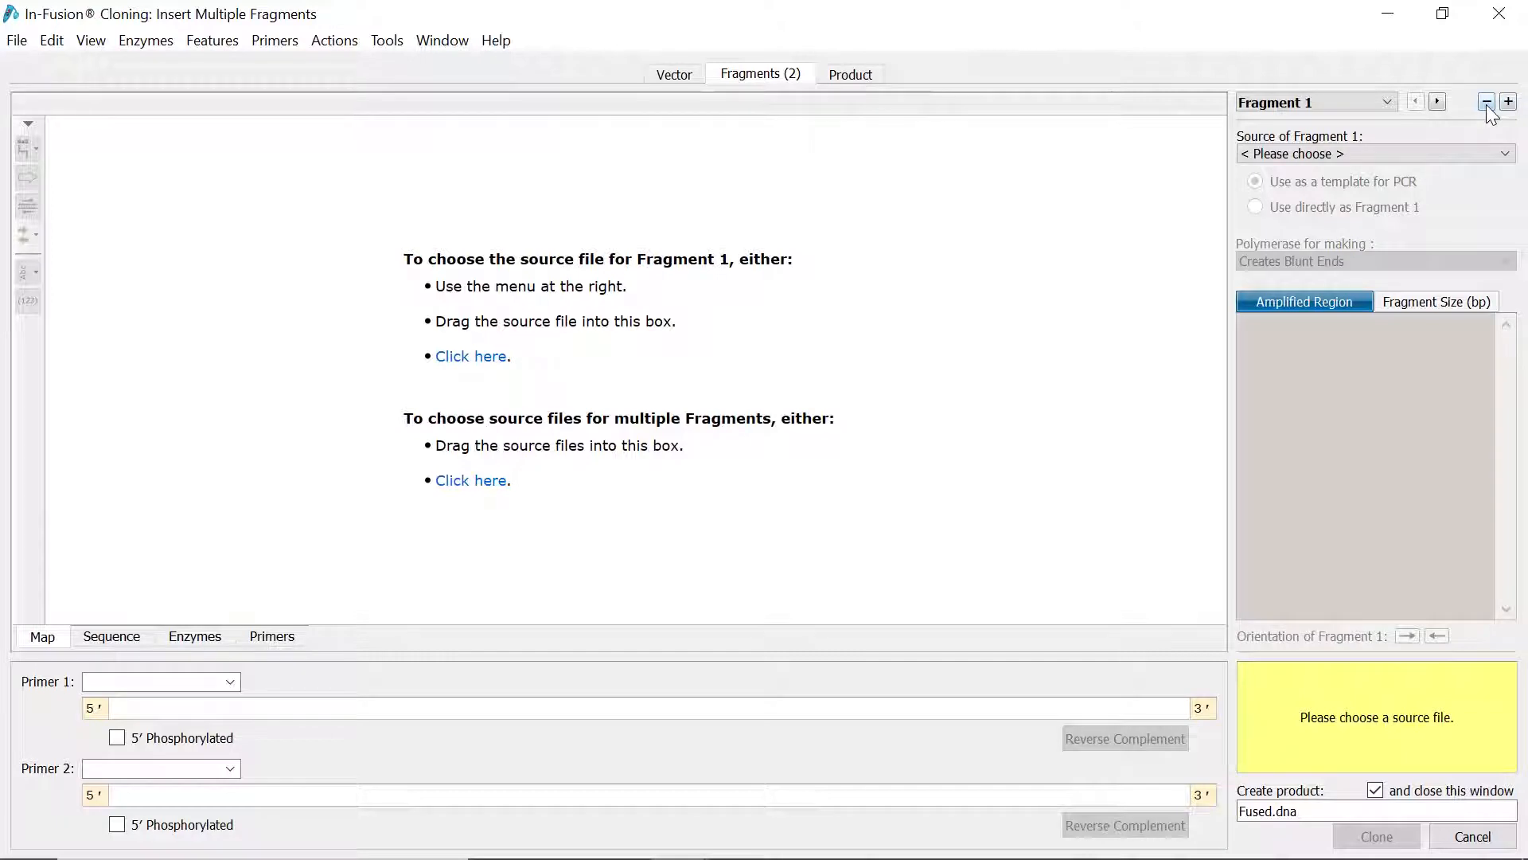
Keep two fragments and load pmEGFP-1.dna as the first fragment source.
{"action": "left_click", "coordinate": [1383, 102]}
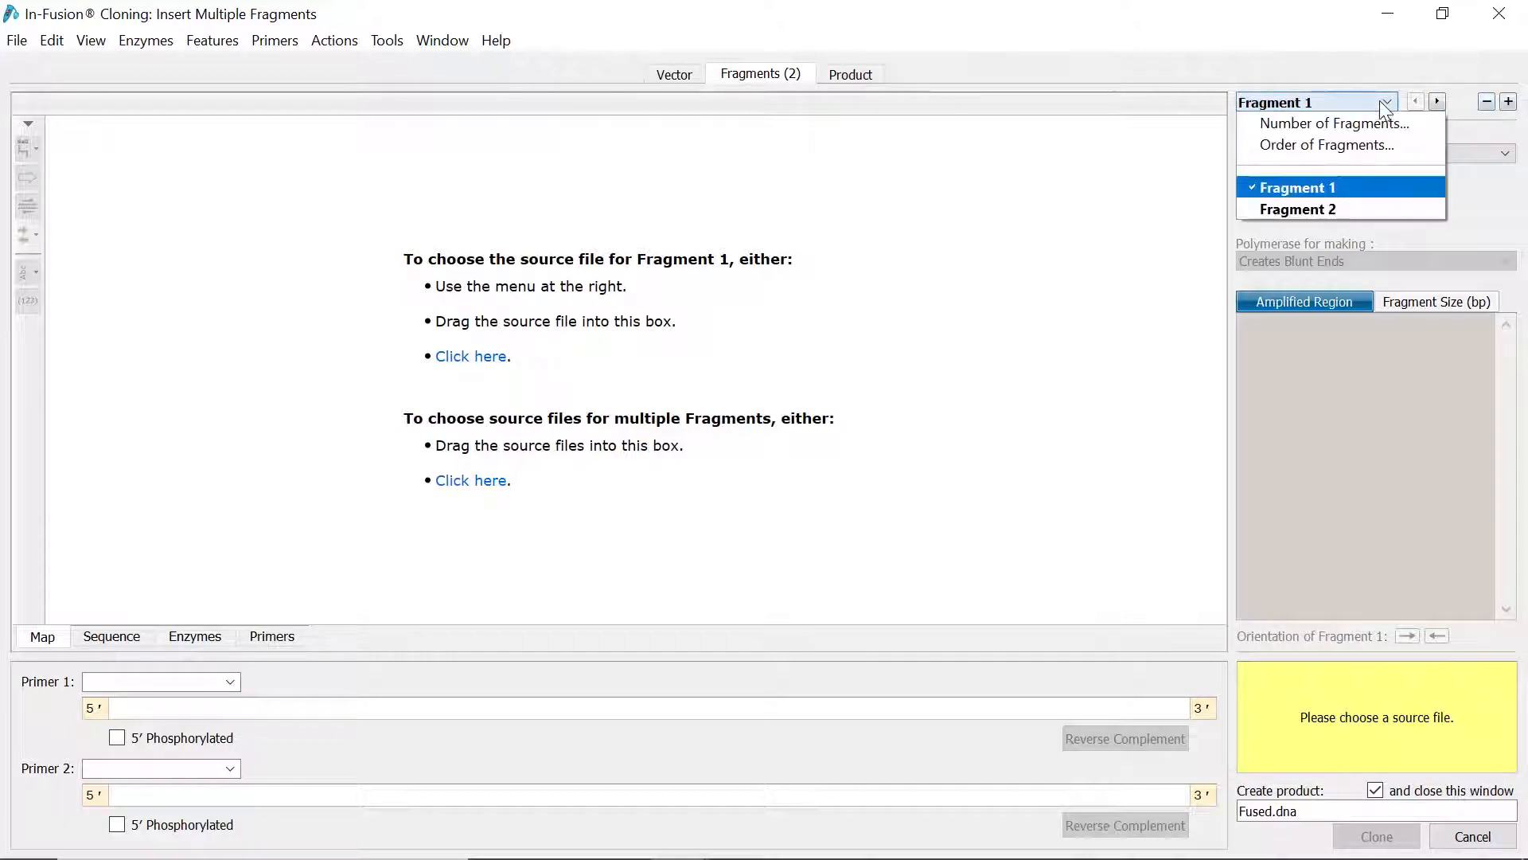
{"action": "left_click", "coordinate": [1334, 123]}
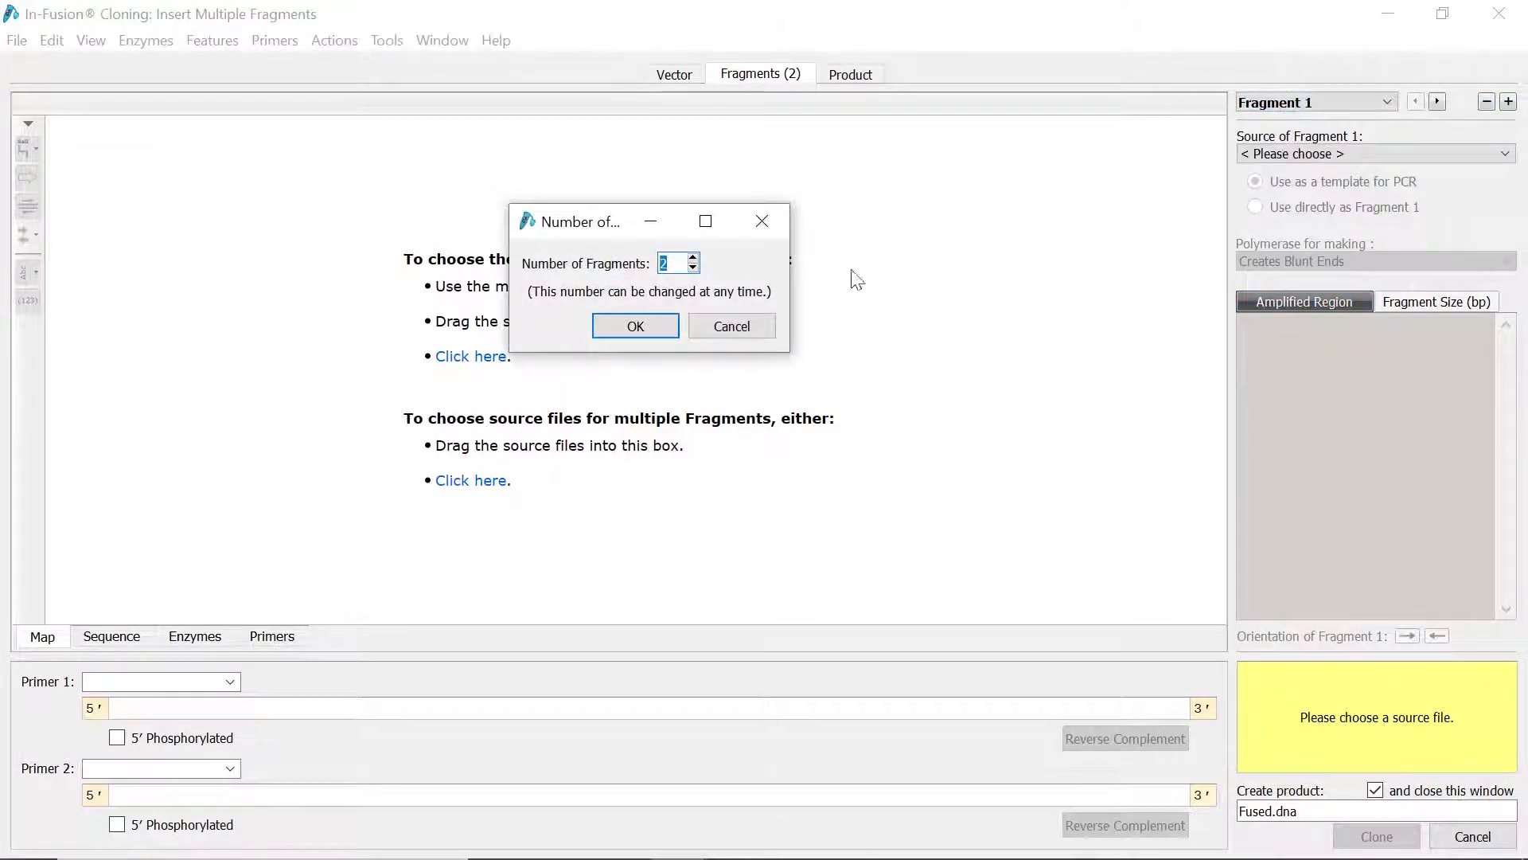
{"action": "left_click", "coordinate": [635, 324]}
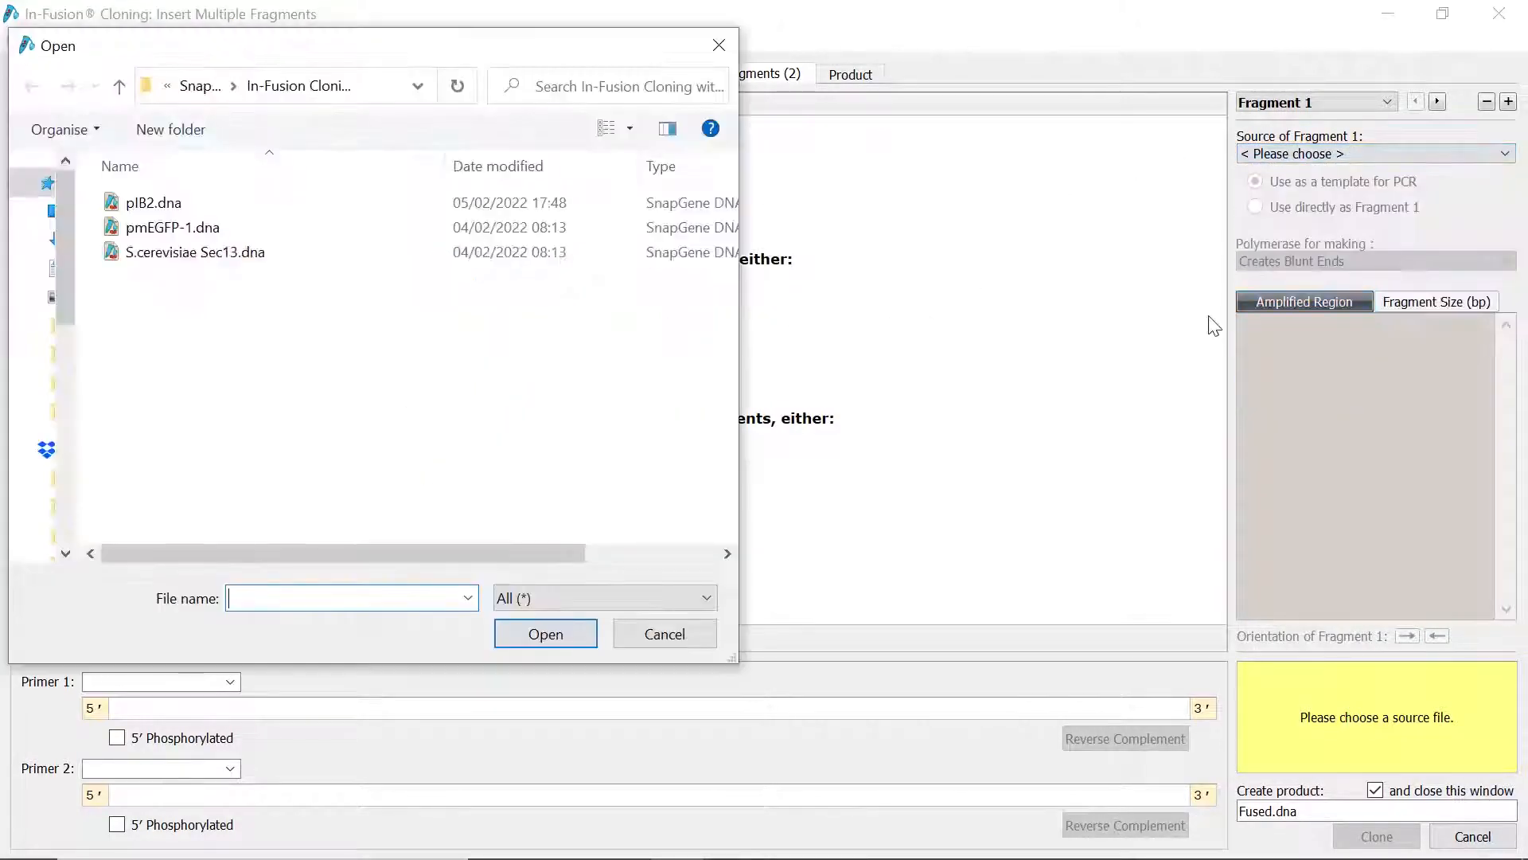
{"action": "left_click", "coordinate": [172, 228]}
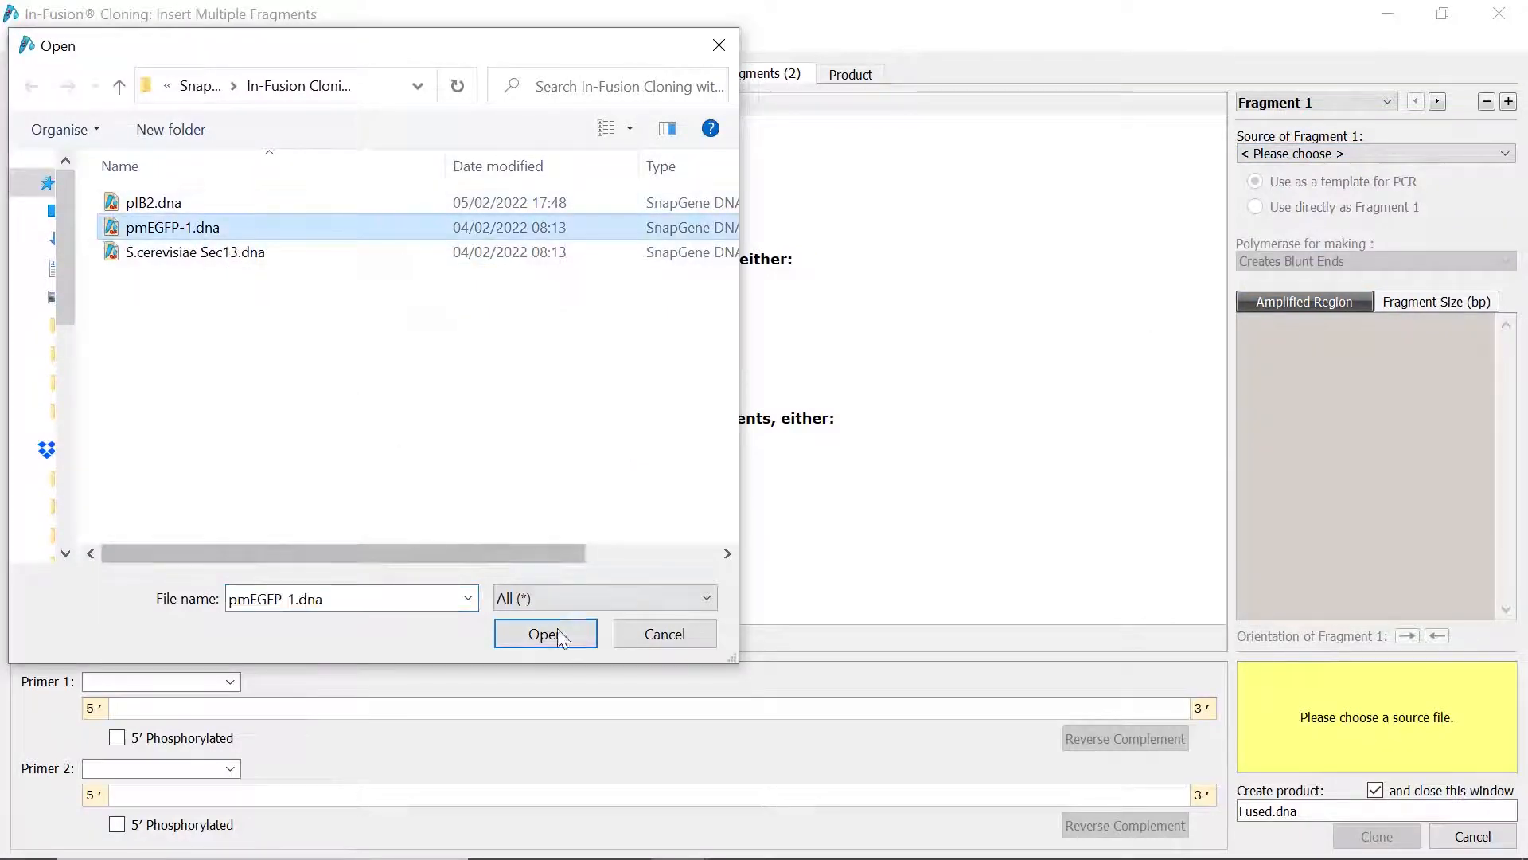
{"action": "left_click", "coordinate": [545, 634]}
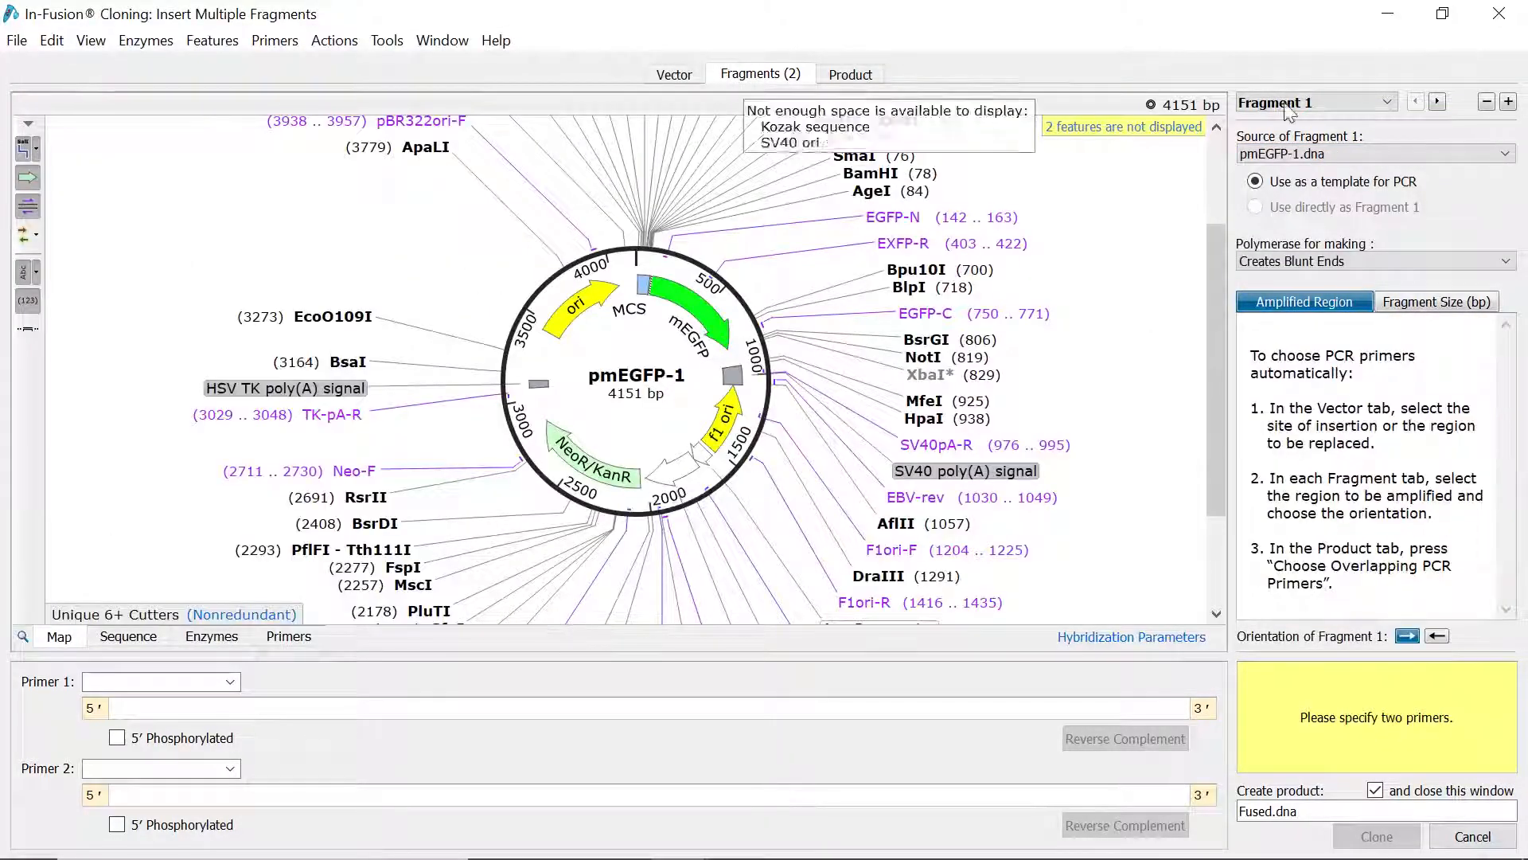
Load S.cerevisiae Sec13.dna as the second source and reorder so Sec13 comes before pmEGFP-1.
{"action": "left_click", "coordinate": [1436, 102]}
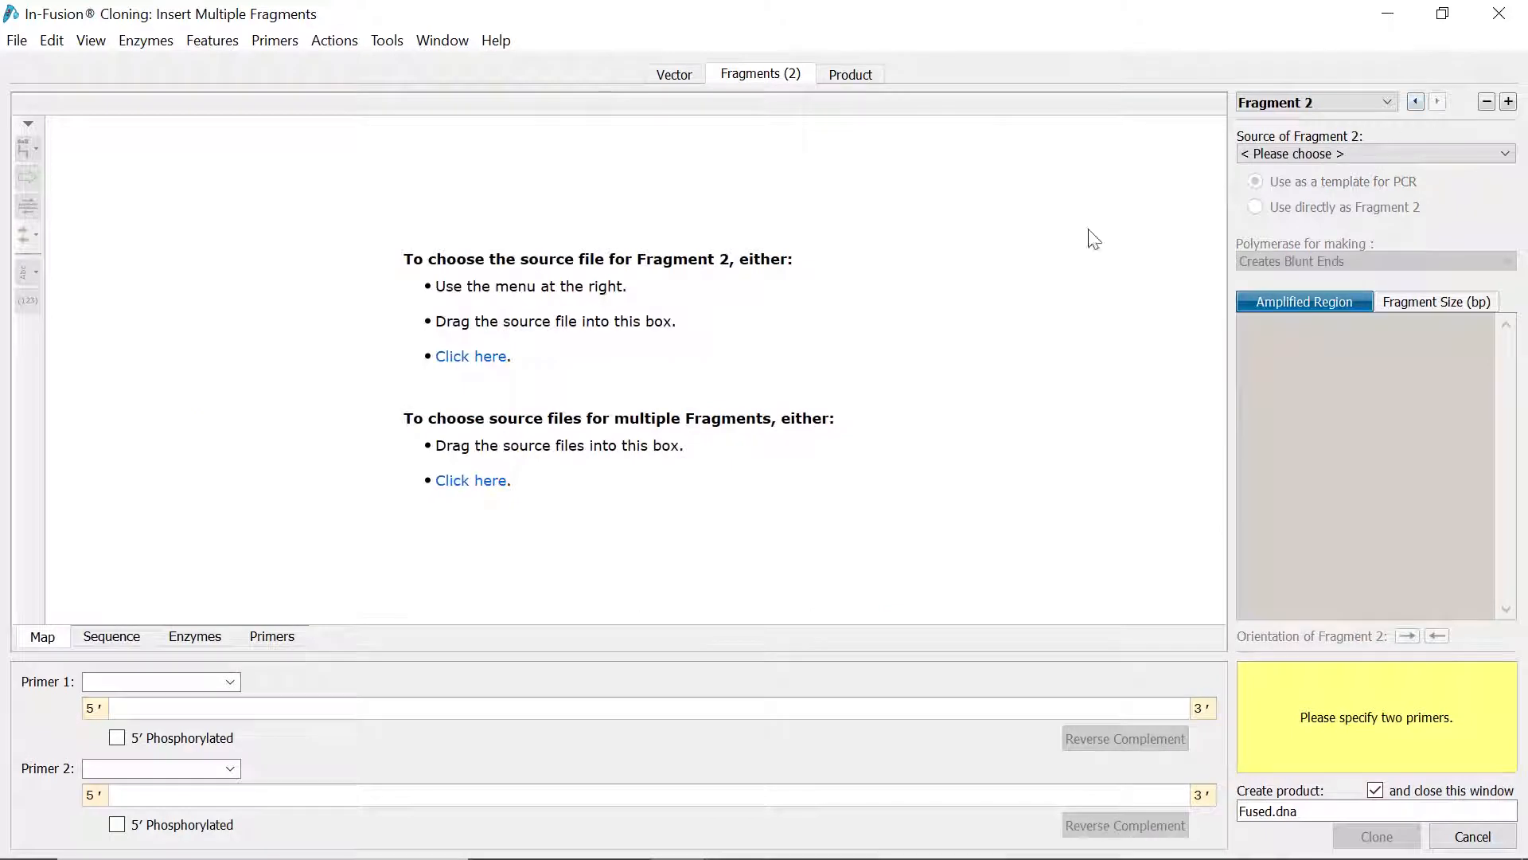
{"action": "left_click", "coordinate": [471, 355]}
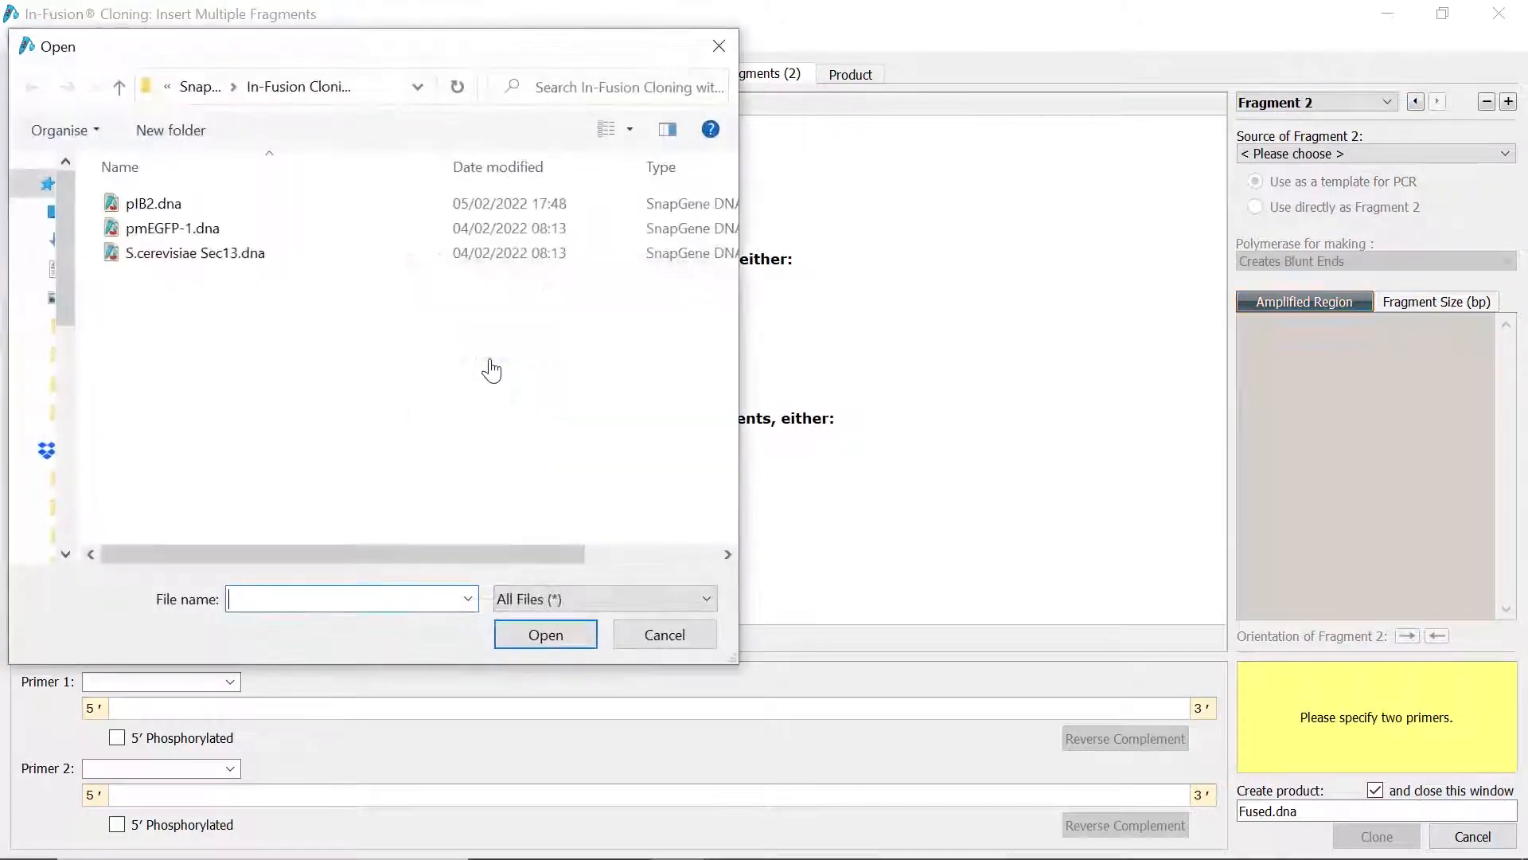
{"action": "left_click", "coordinate": [194, 253]}
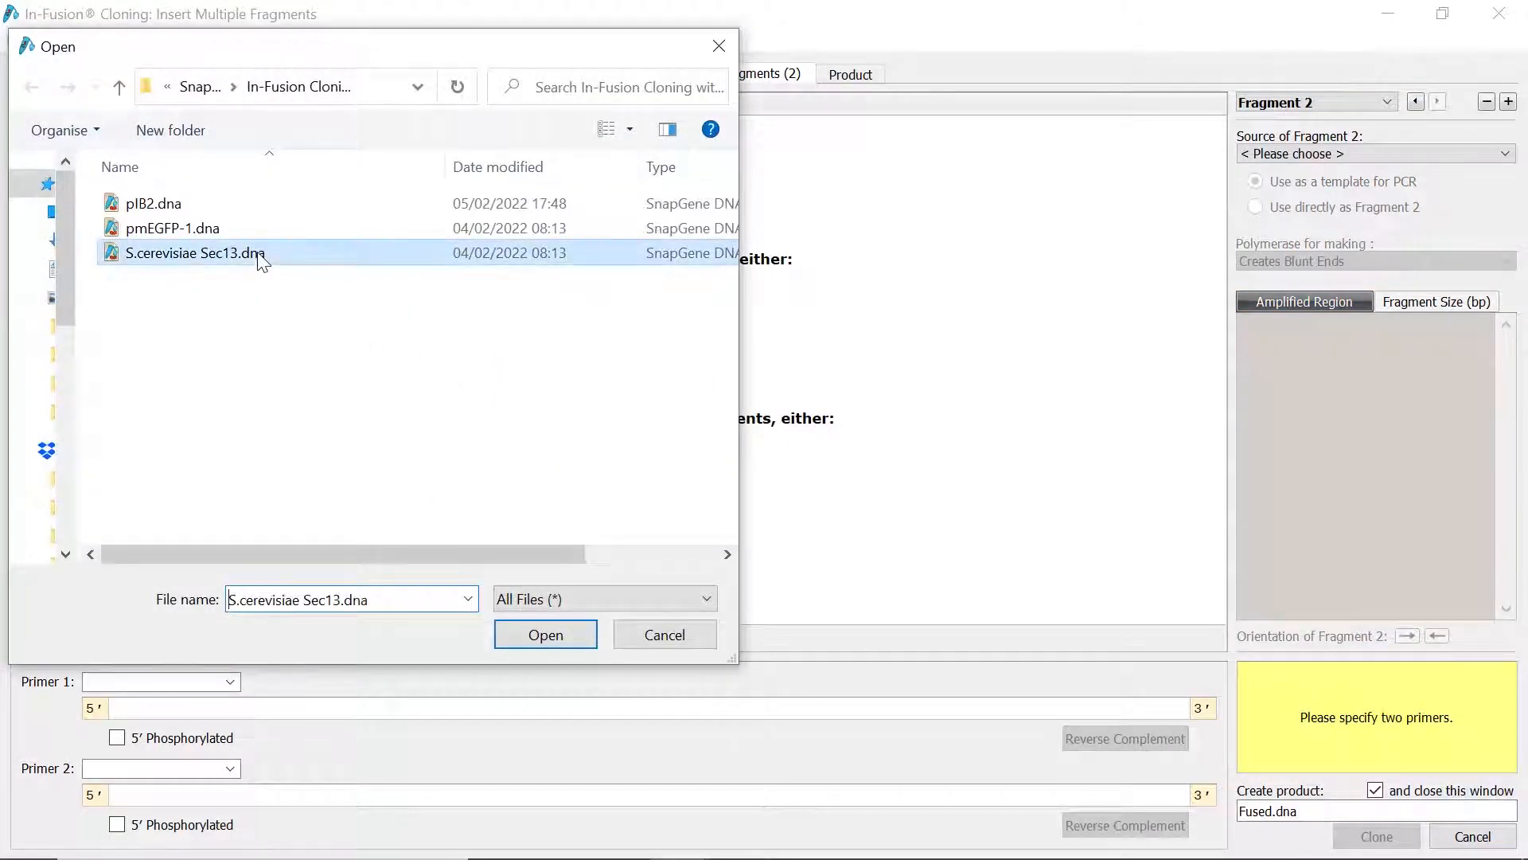
{"action": "left_click", "coordinate": [544, 635]}
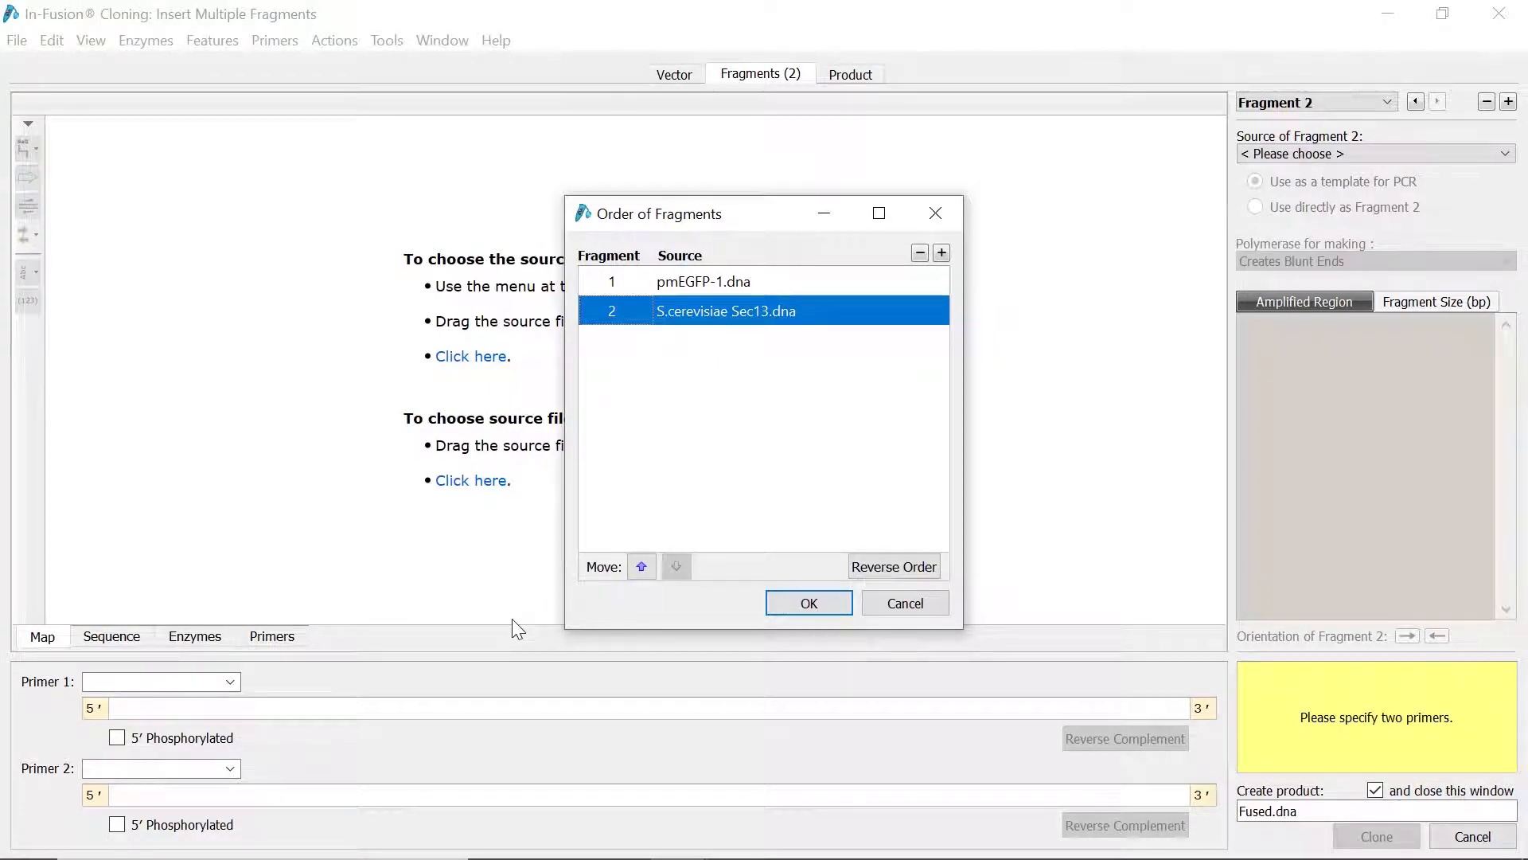
{"action": "mouse_move", "coordinate": [642, 567]}
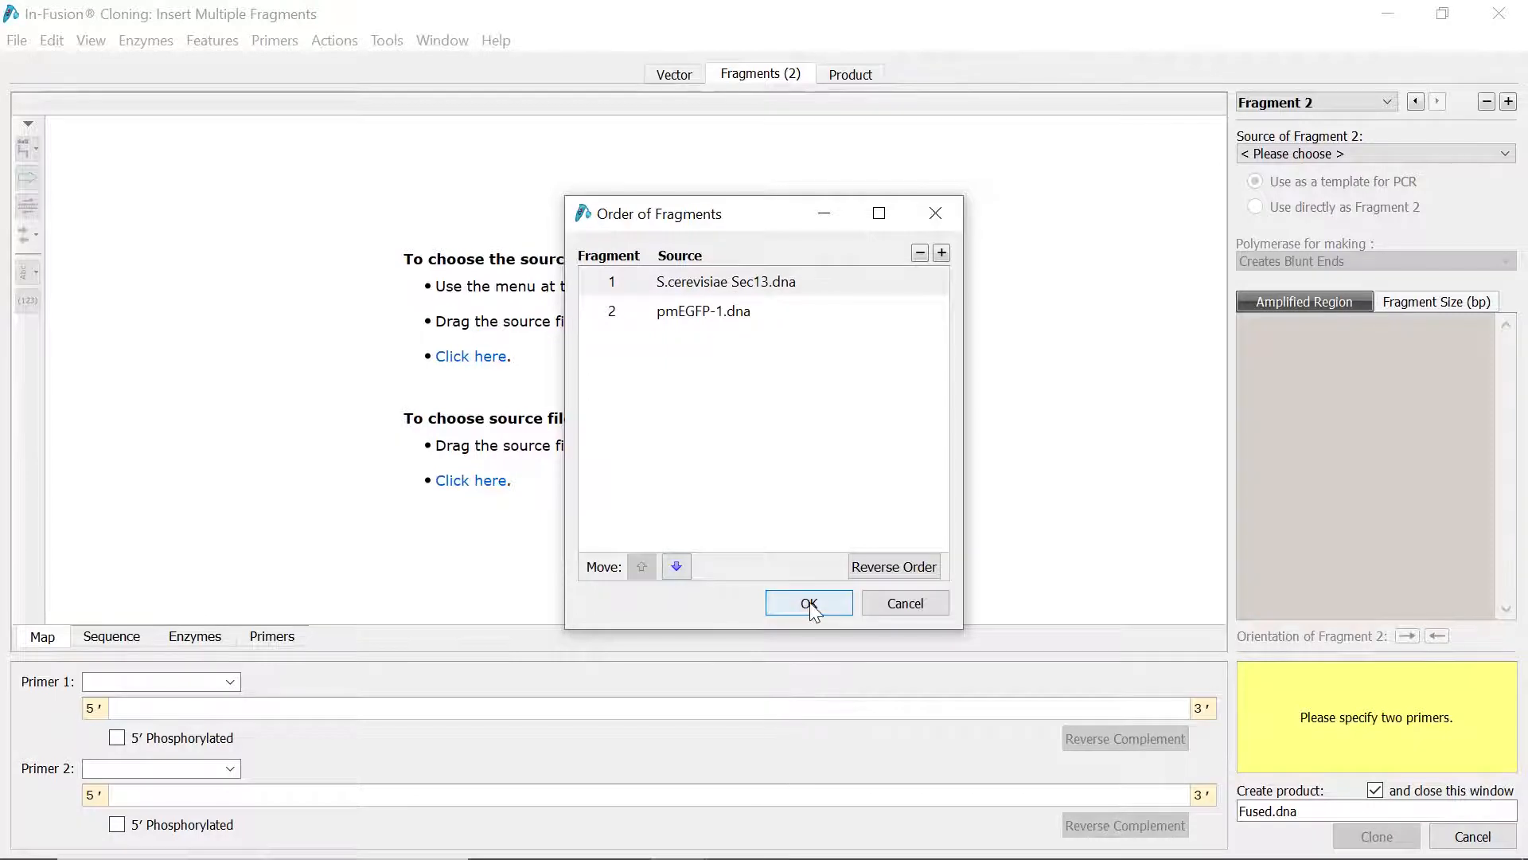
{"action": "left_click", "coordinate": [808, 602]}
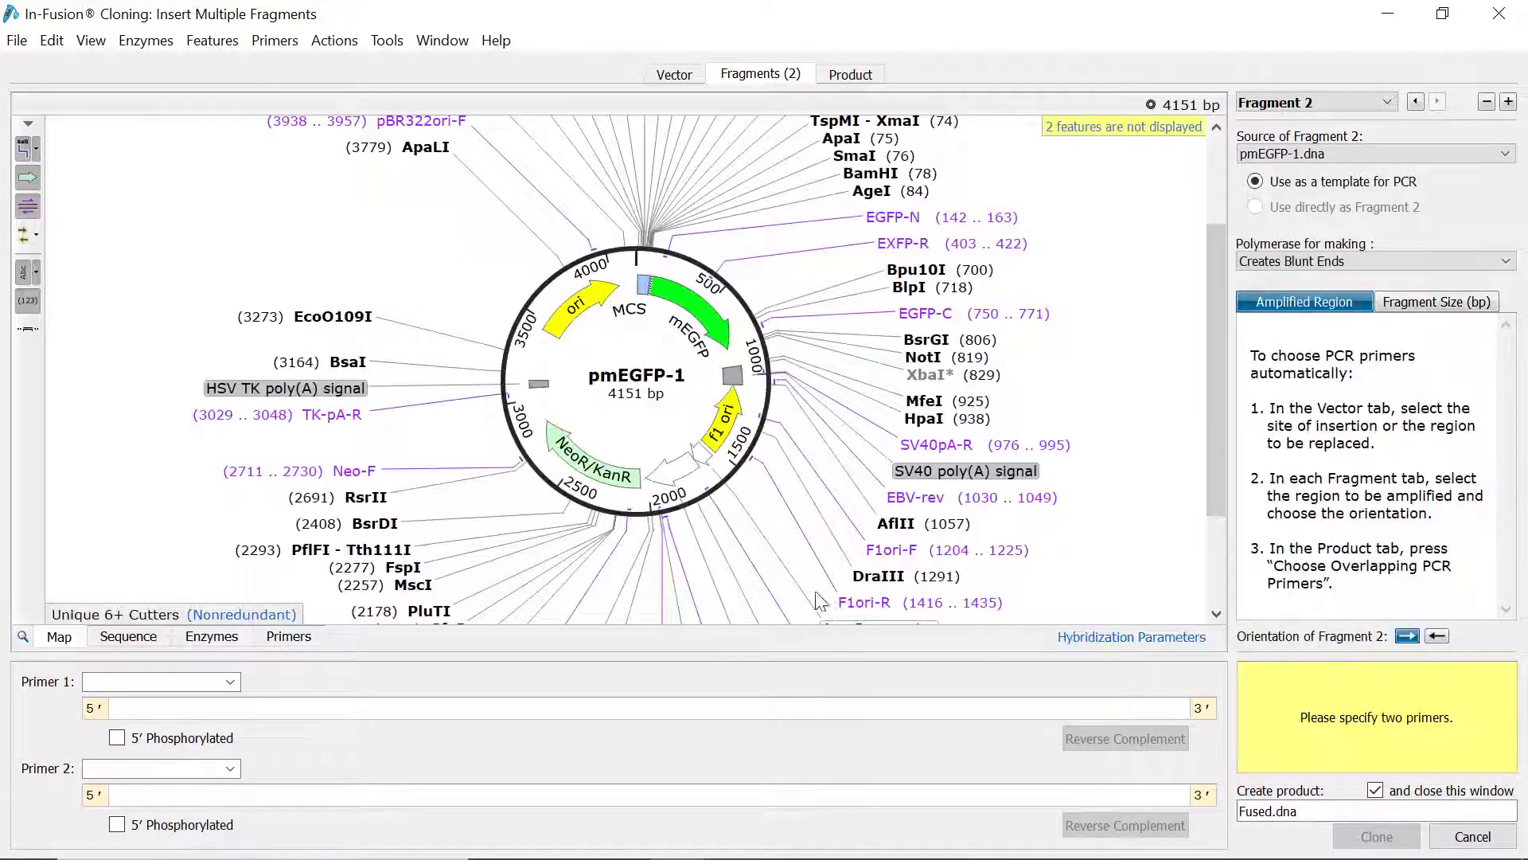
Amplify Sec13 bases 1001..1891 for Fragment 1 and the mEGFP feature (97..816) for Fragment 2.
{"action": "left_click", "coordinate": [1416, 102]}
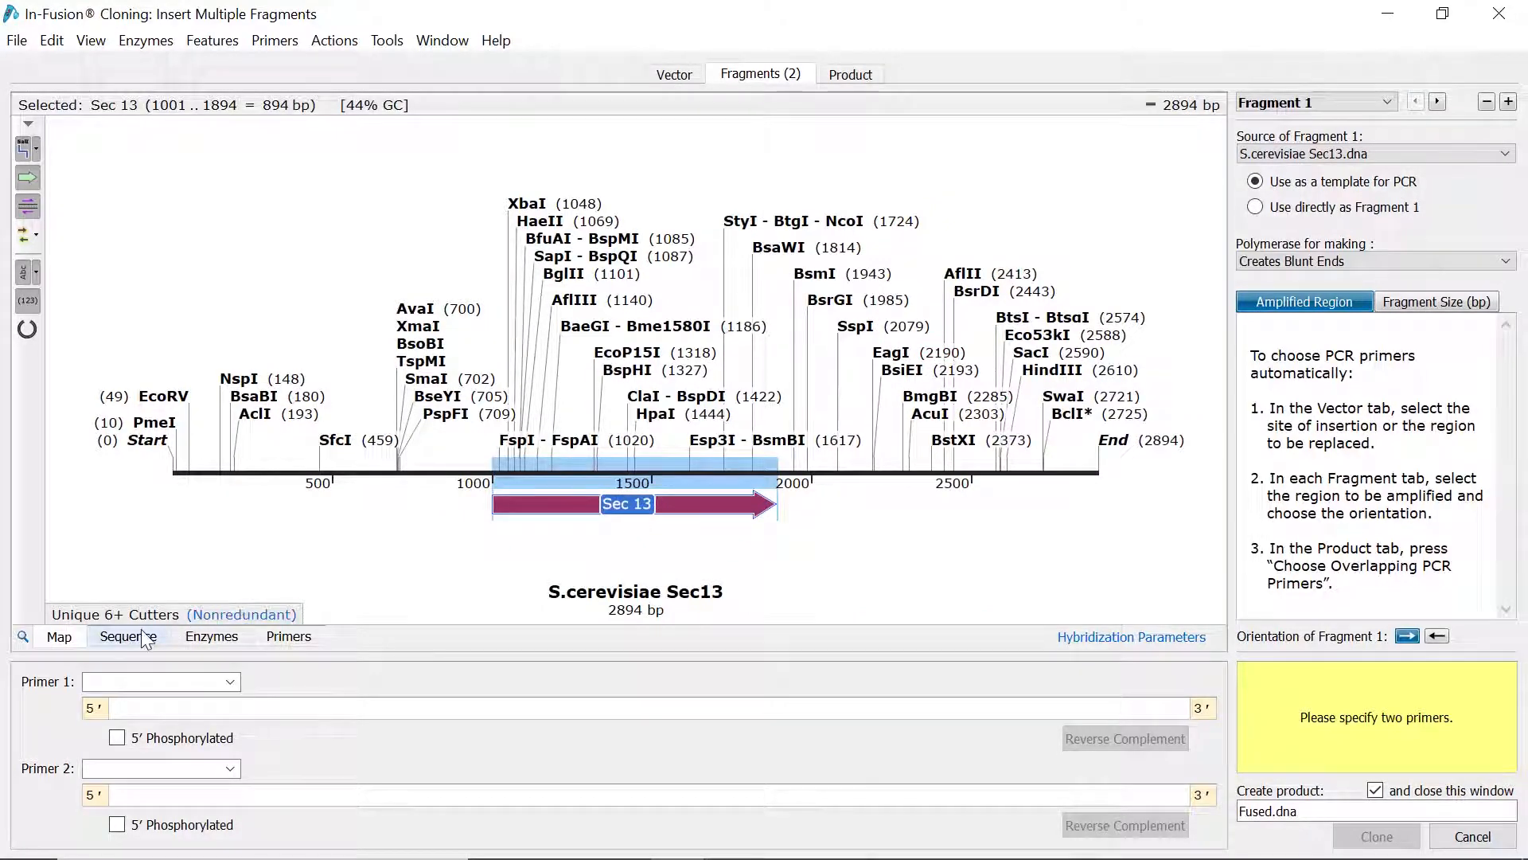
{"action": "left_click", "coordinate": [128, 635]}
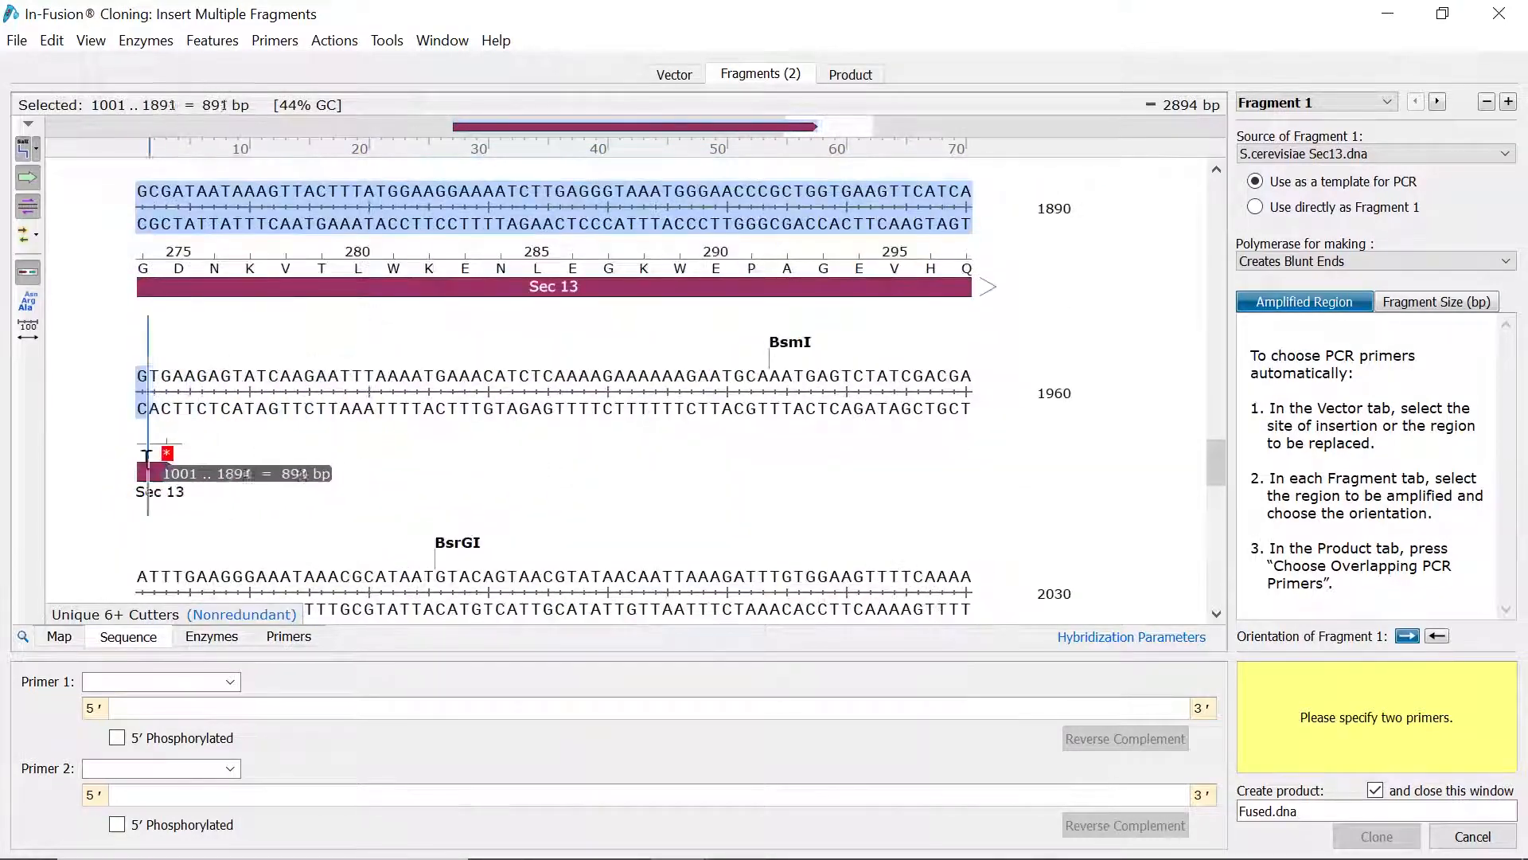
{"action": "left_click", "coordinate": [59, 635]}
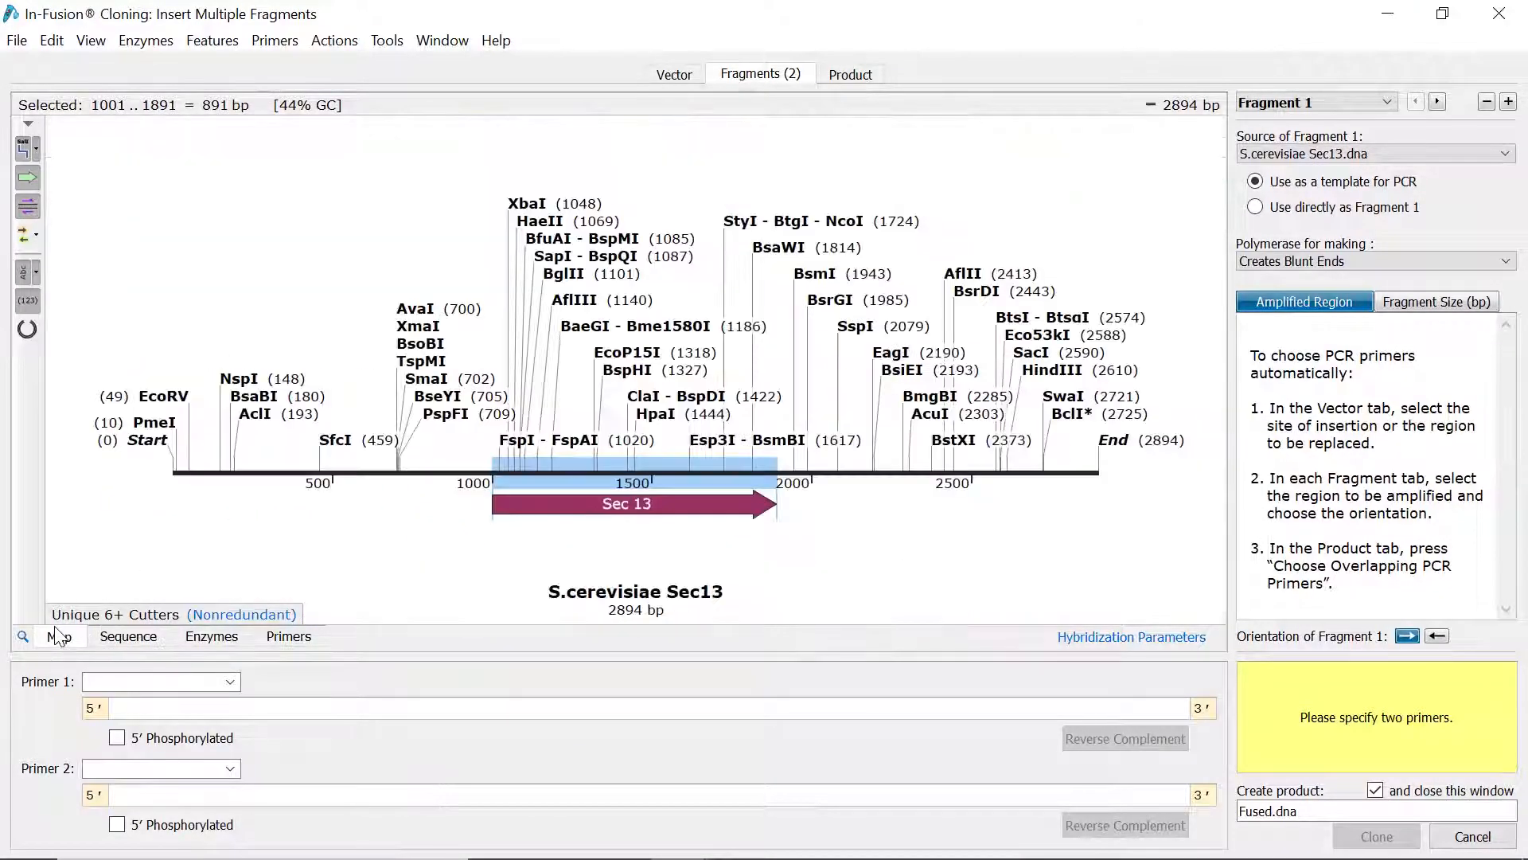
{"action": "left_click", "coordinate": [1436, 102]}
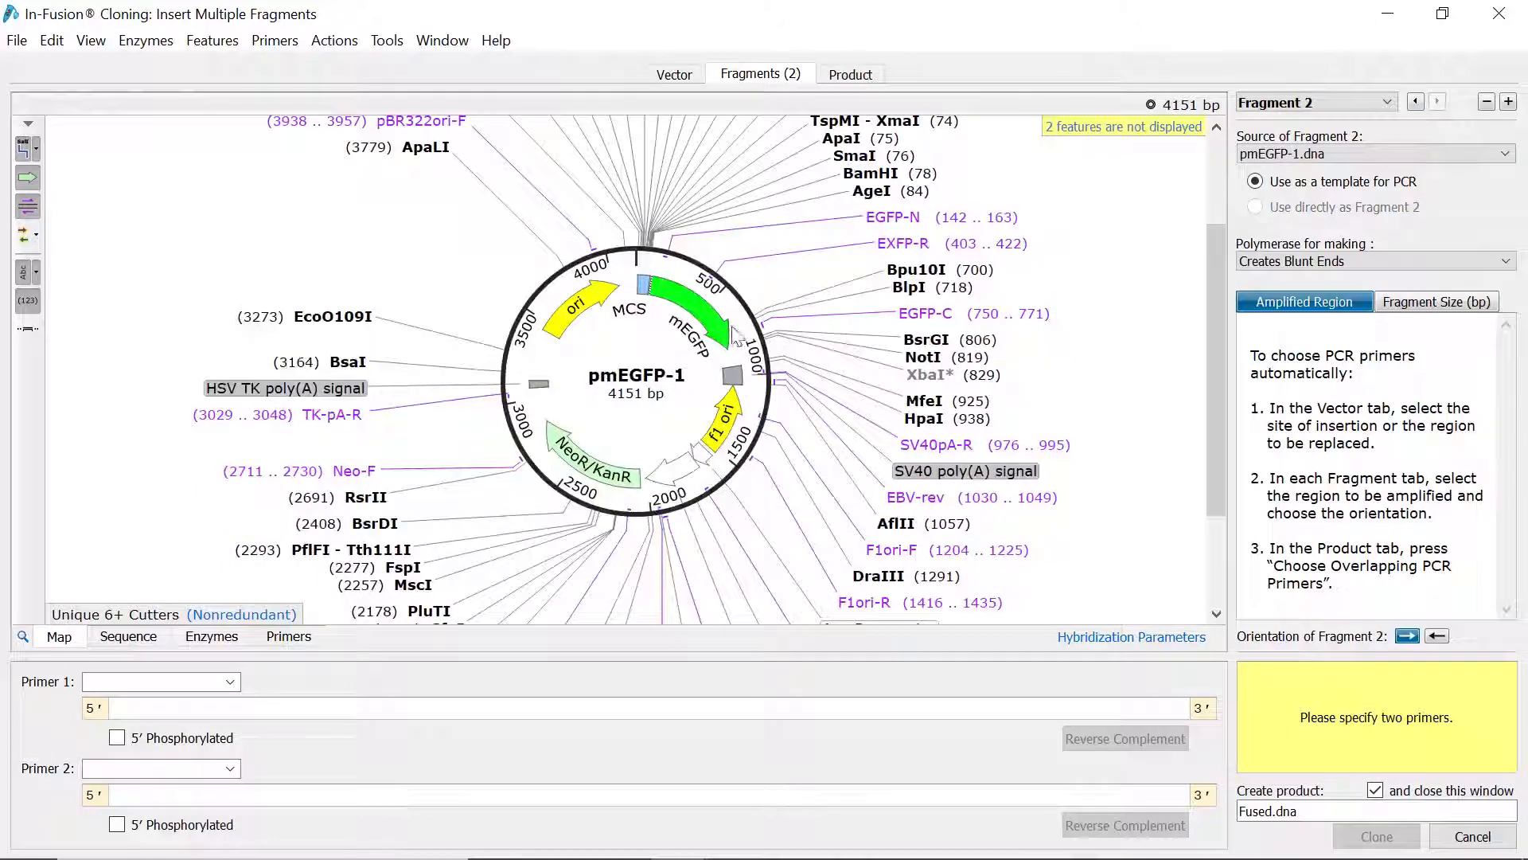
{"action": "left_click", "coordinate": [693, 326]}
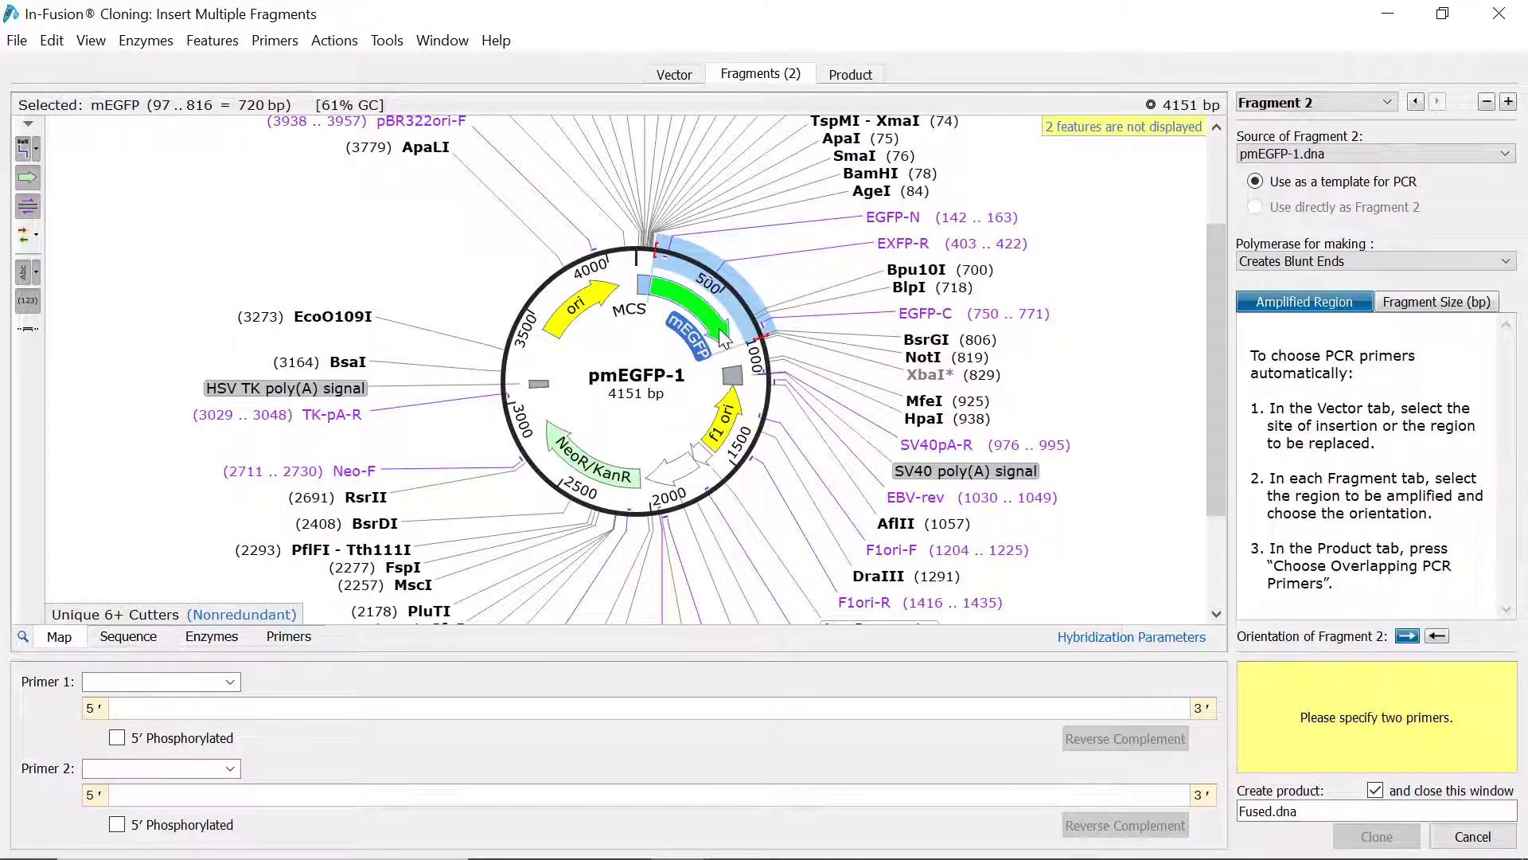
Choose overlapping PCR primers with 15-base overlaps for the 7146 bp fused product.
{"action": "left_click", "coordinate": [850, 75]}
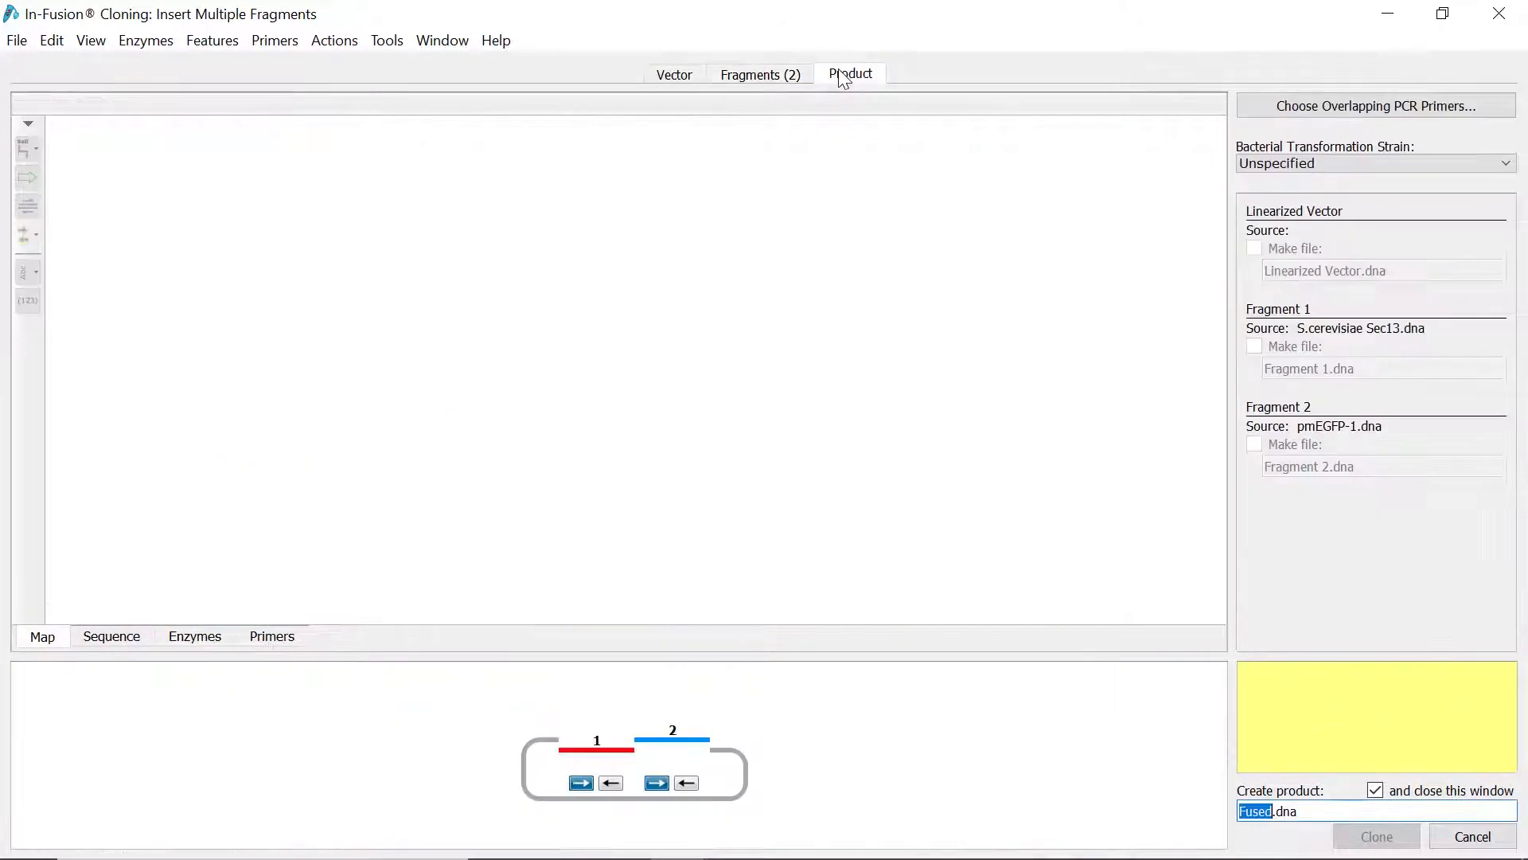
{"action": "mouse_move", "coordinate": [1202, 115]}
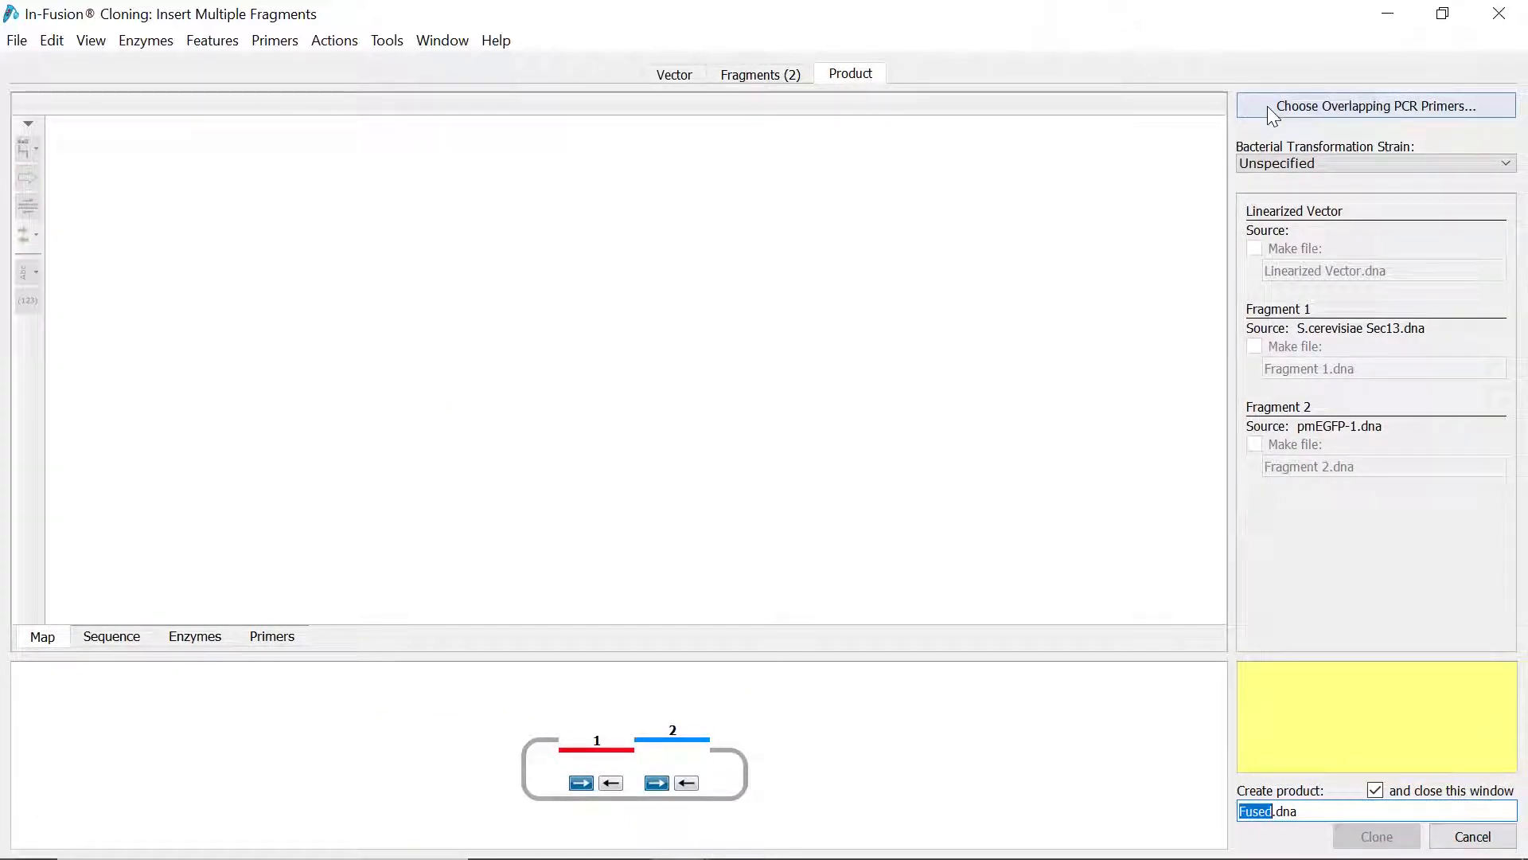
{"action": "left_click", "coordinate": [1376, 105]}
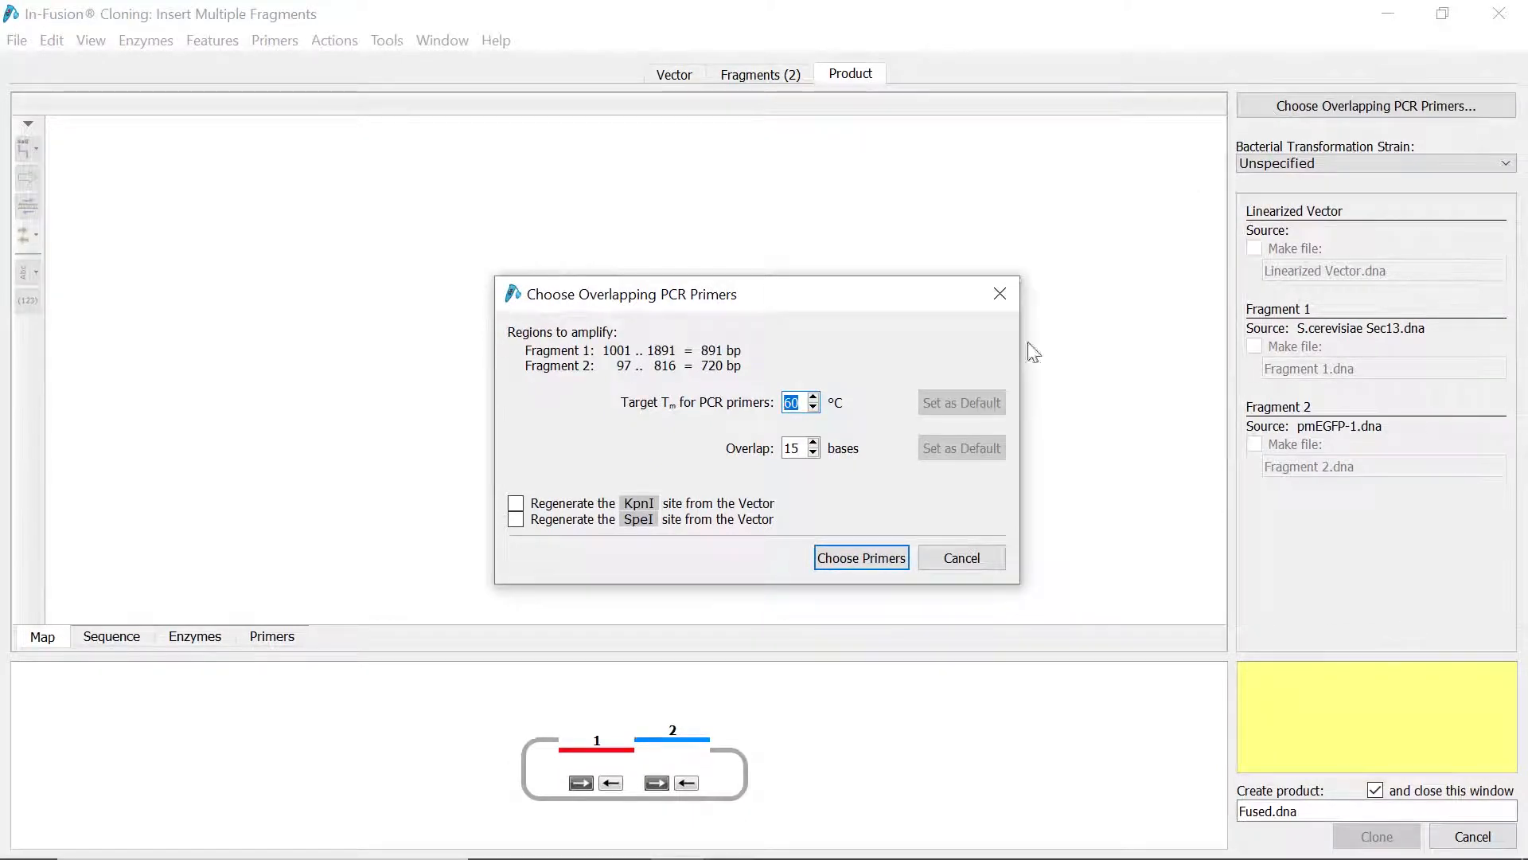
{"action": "left_click", "coordinate": [860, 557]}
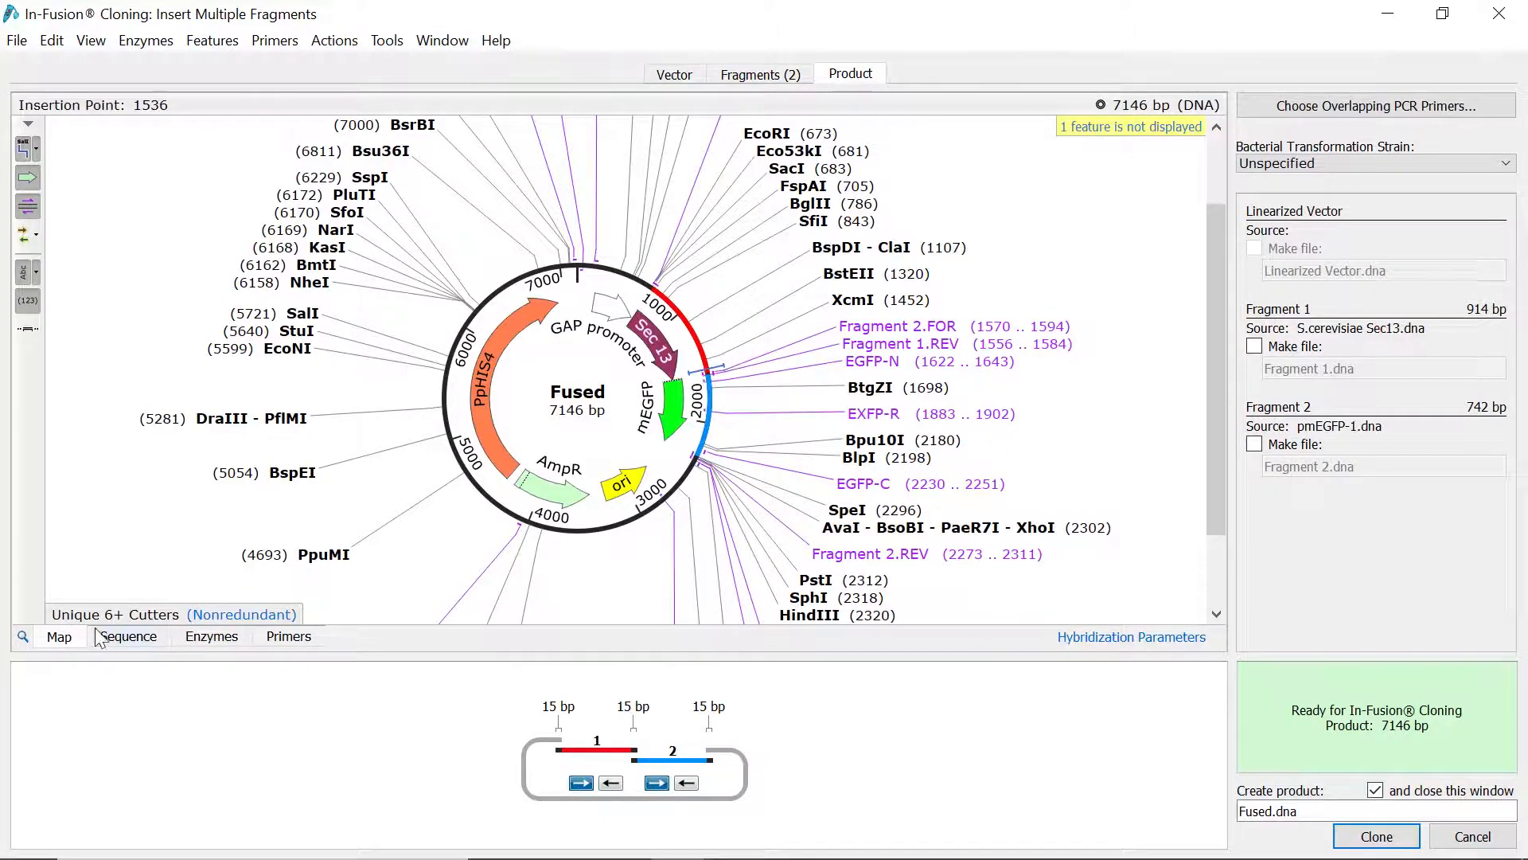
Check the Sec13–mEGFP junction and clone the product as pIB2_SEC13_mEGFP.dna.
{"action": "left_click", "coordinate": [127, 636]}
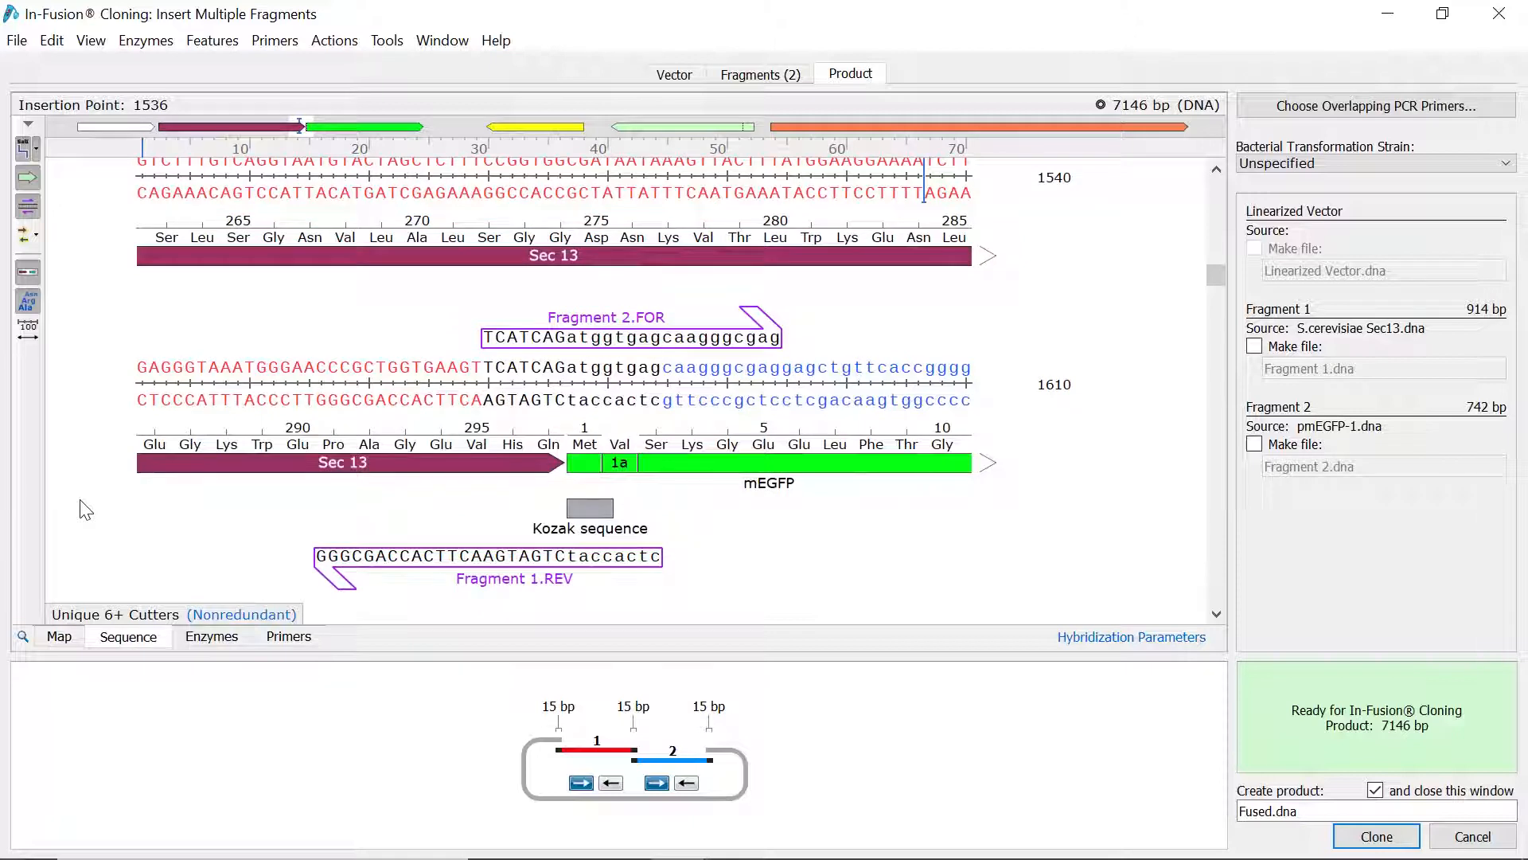
{"action": "mouse_move", "coordinate": [1169, 777]}
{"action": "type", "text": "pIB2_SEC13_mEG"}
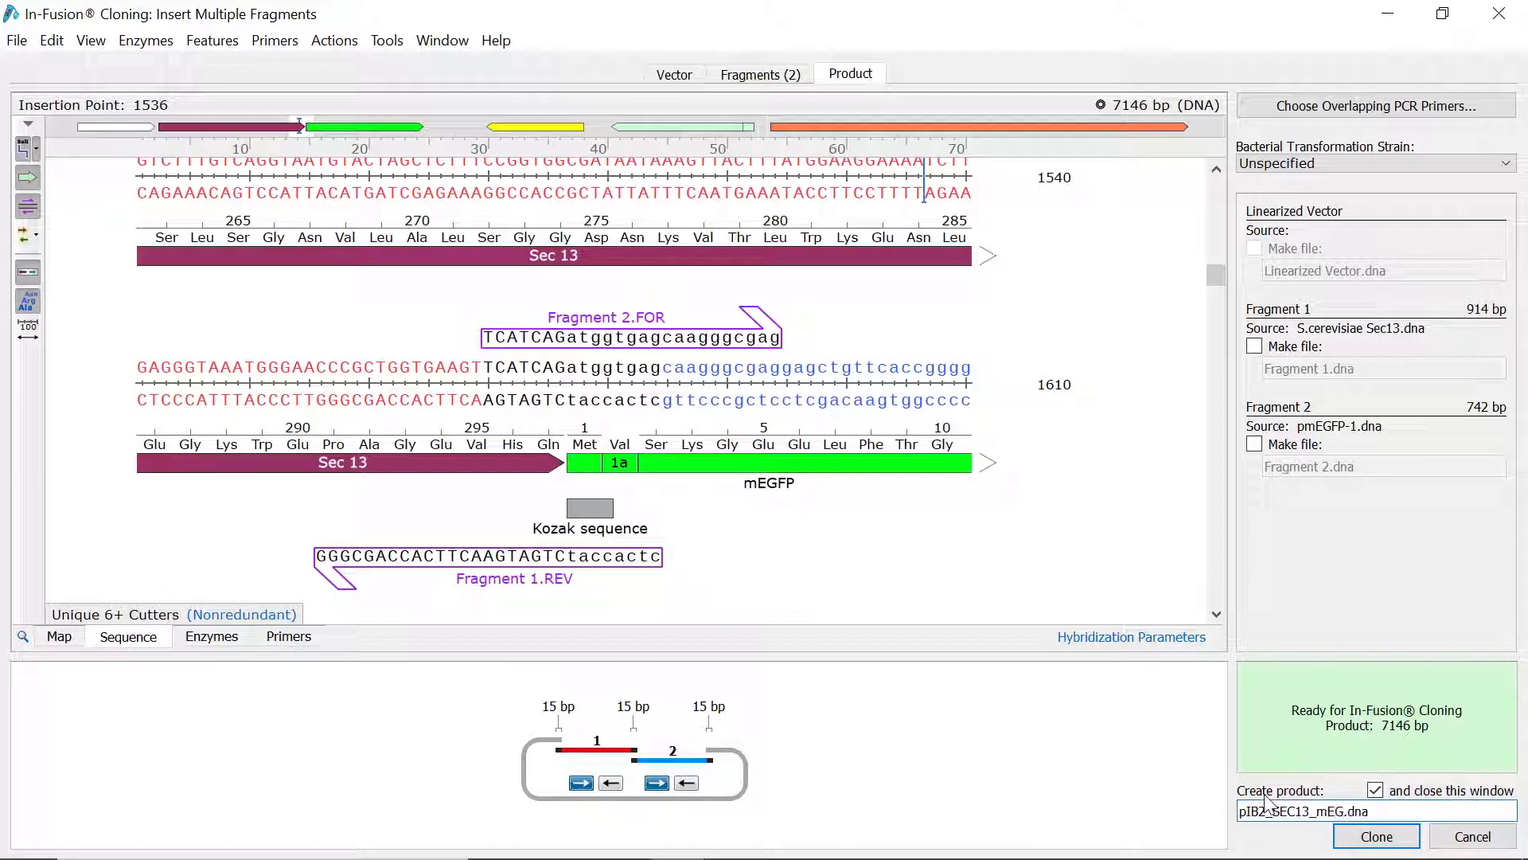
{"action": "left_click", "coordinate": [1375, 835]}
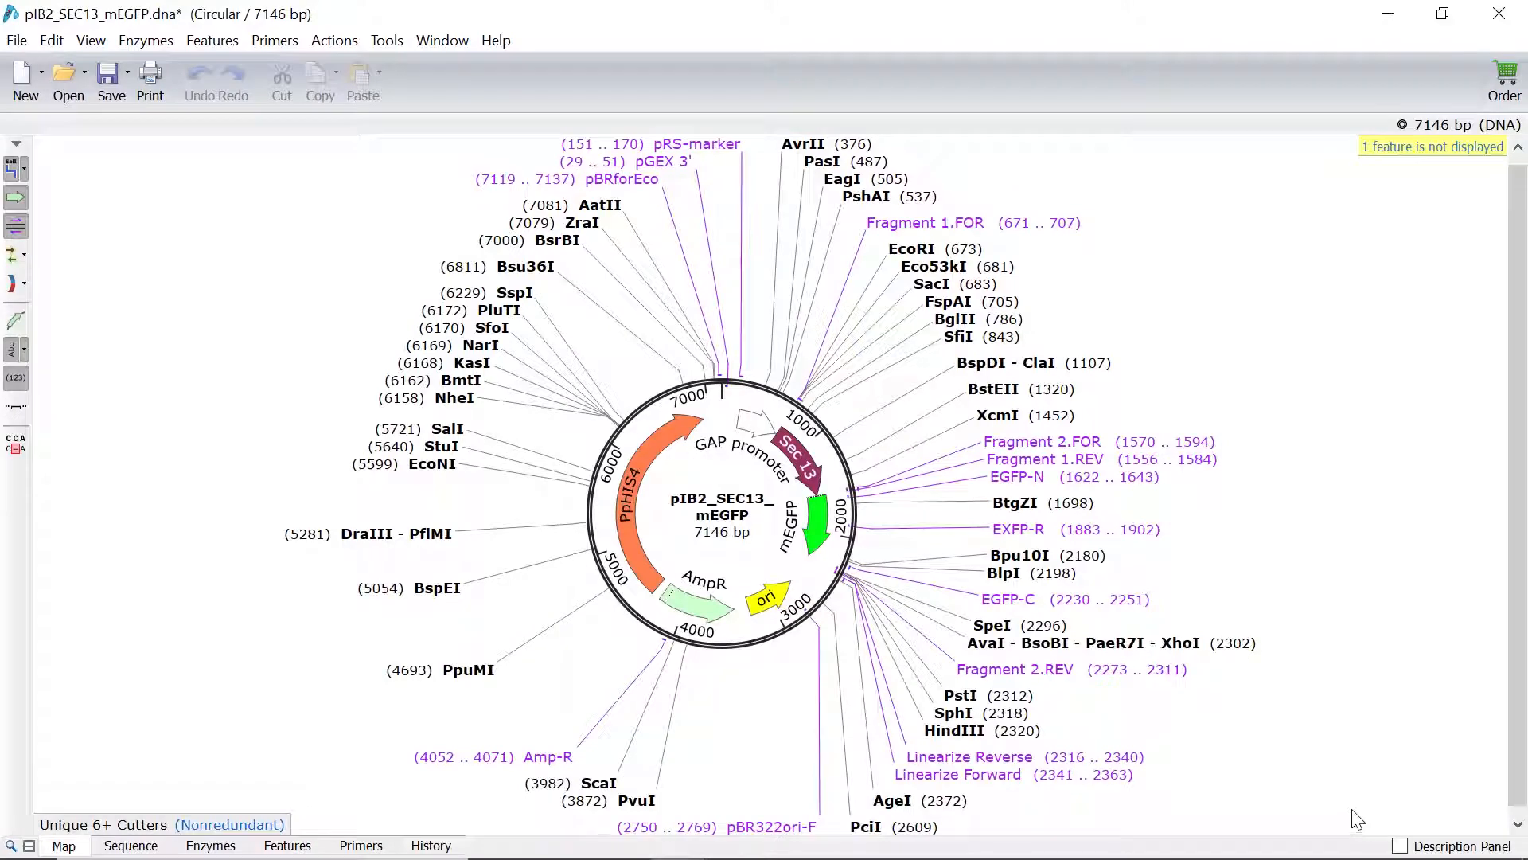
View the new plasmid's 14 primers and its In-Fusion cloning history.
{"action": "left_click", "coordinate": [359, 846]}
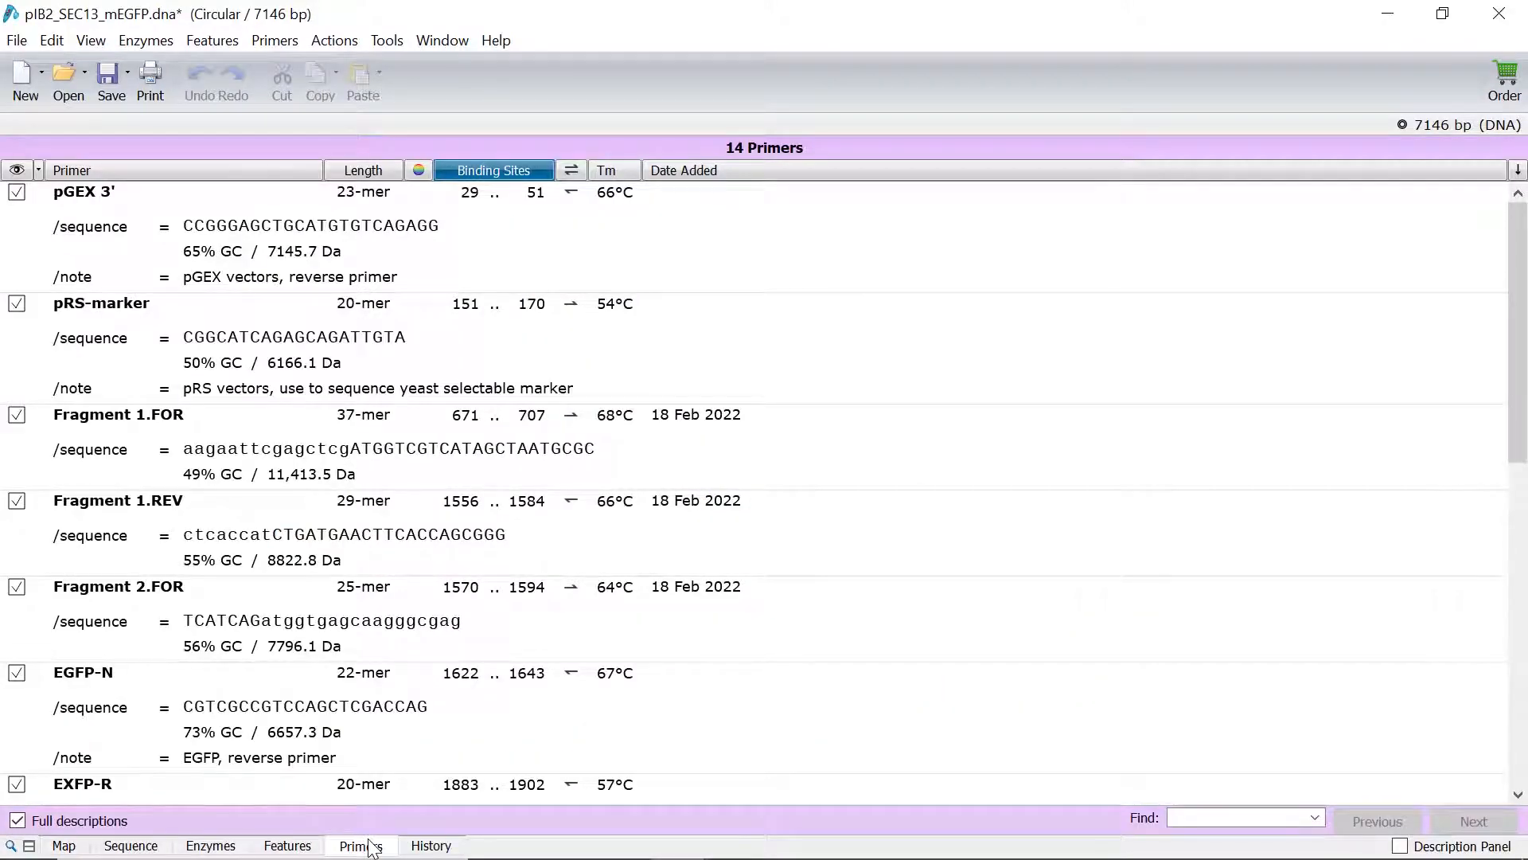
{"action": "left_click", "coordinate": [431, 845]}
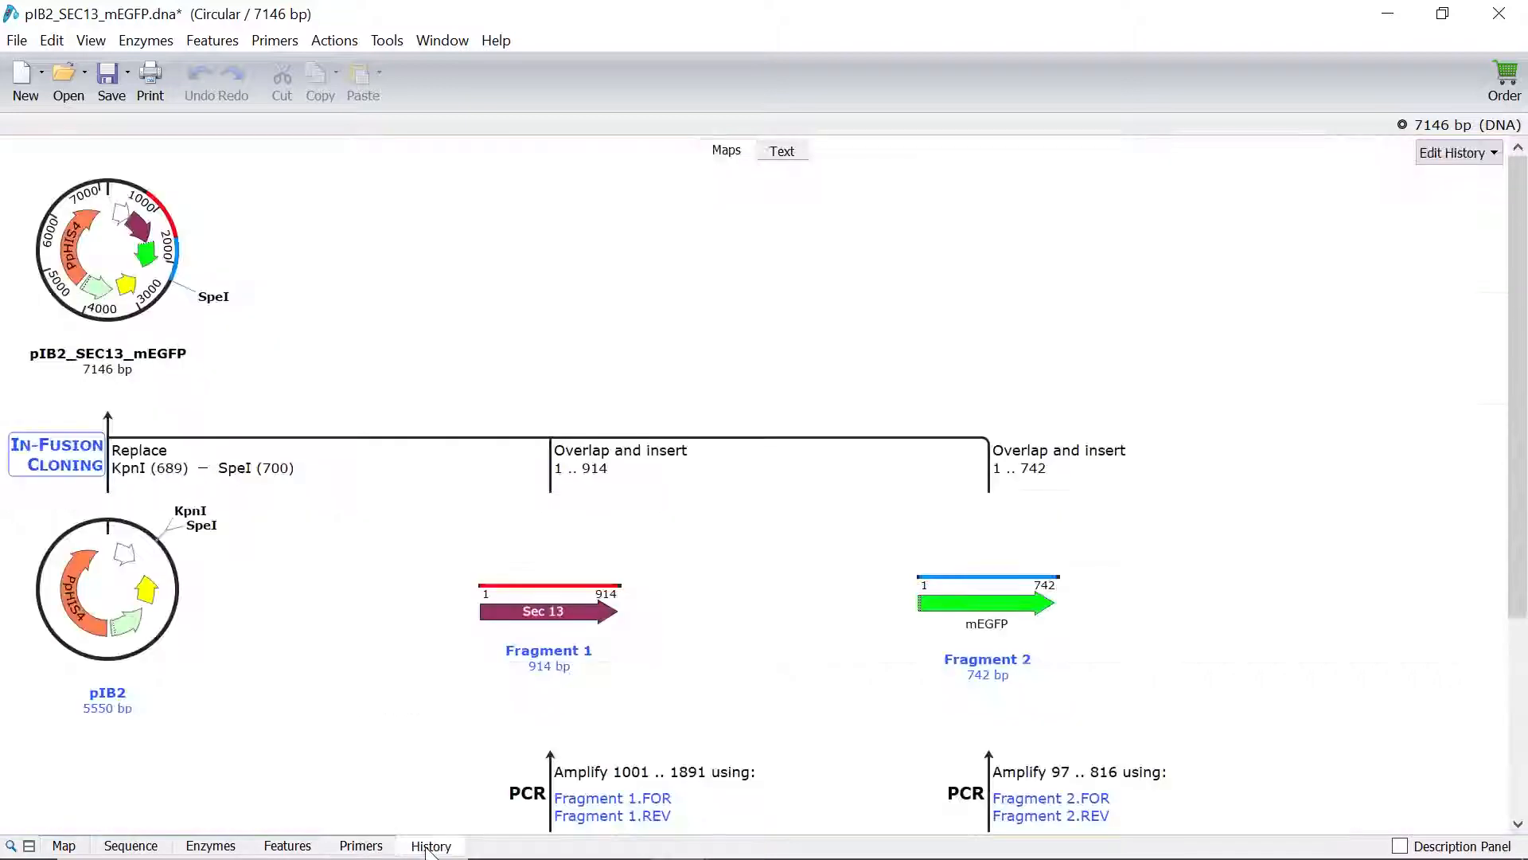